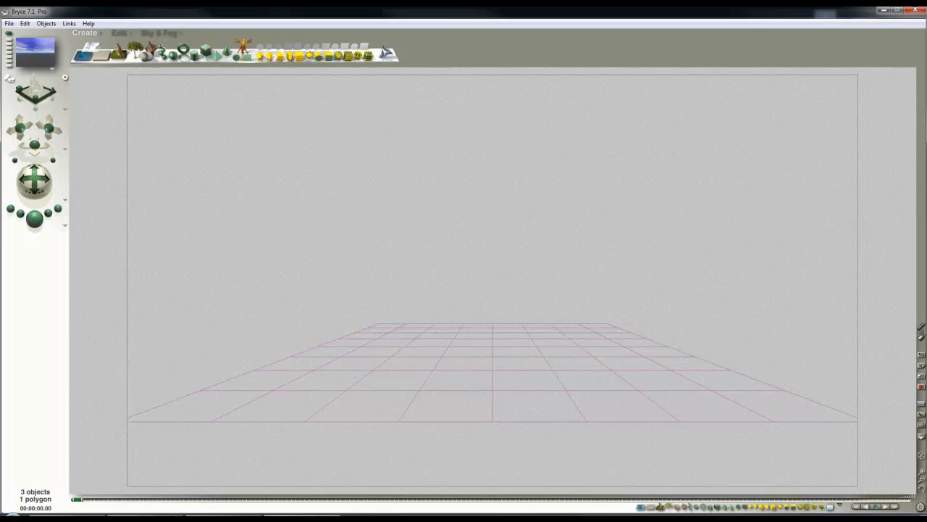
mouse_move(706, 235)
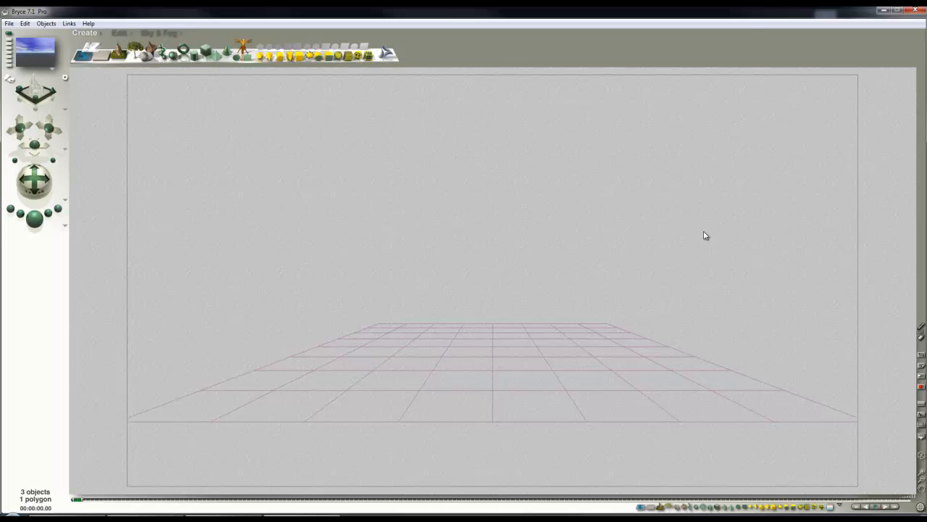
mouse_move(641, 232)
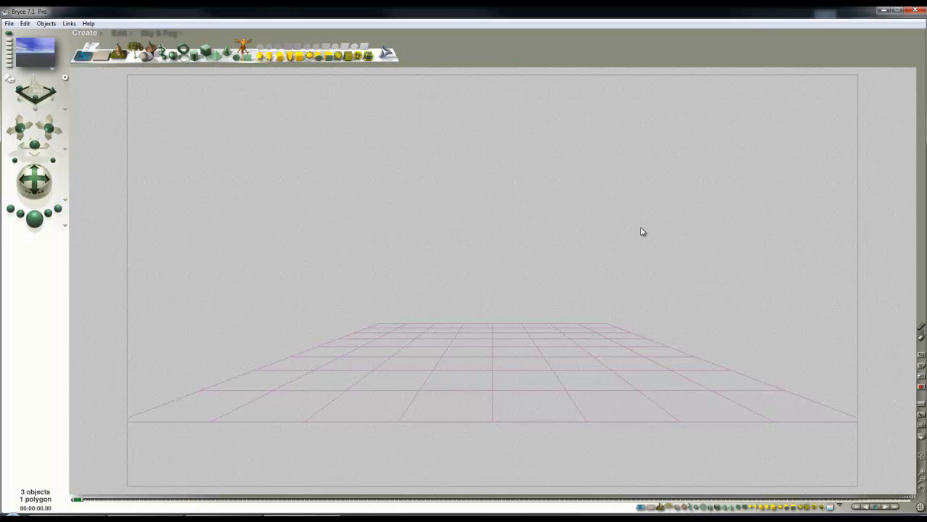
mouse_move(611, 231)
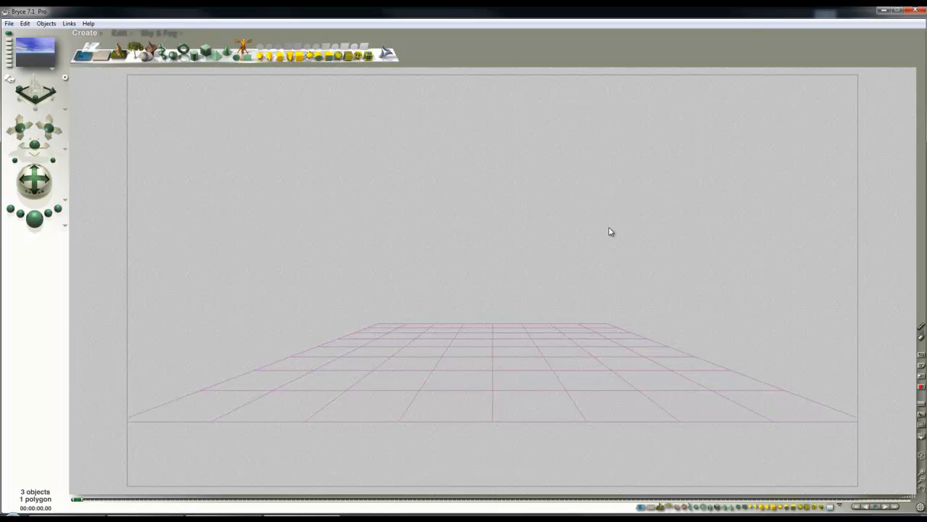
mouse_move(613, 232)
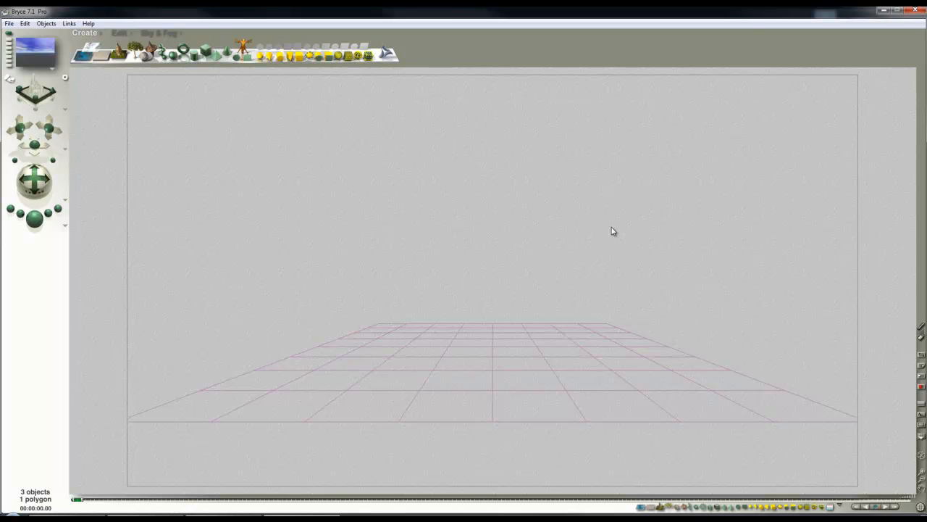
mouse_move(355, 333)
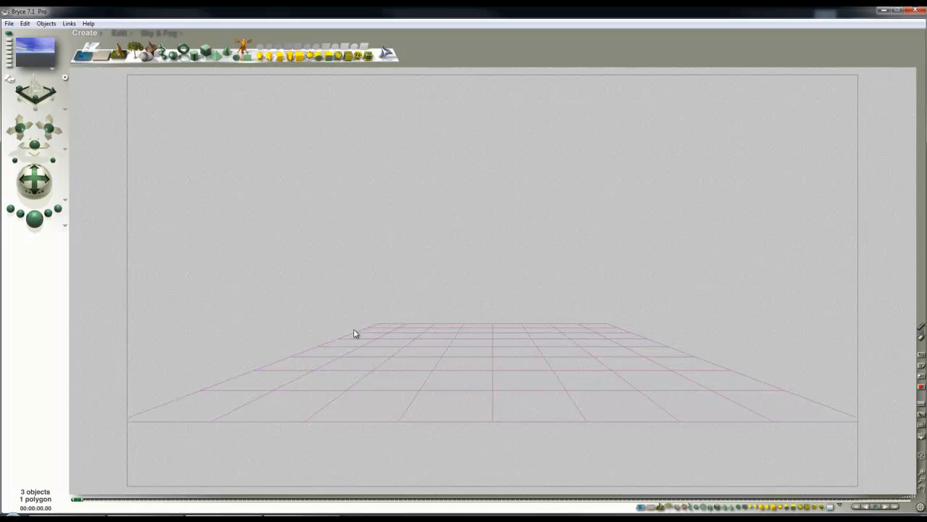
mouse_move(464, 263)
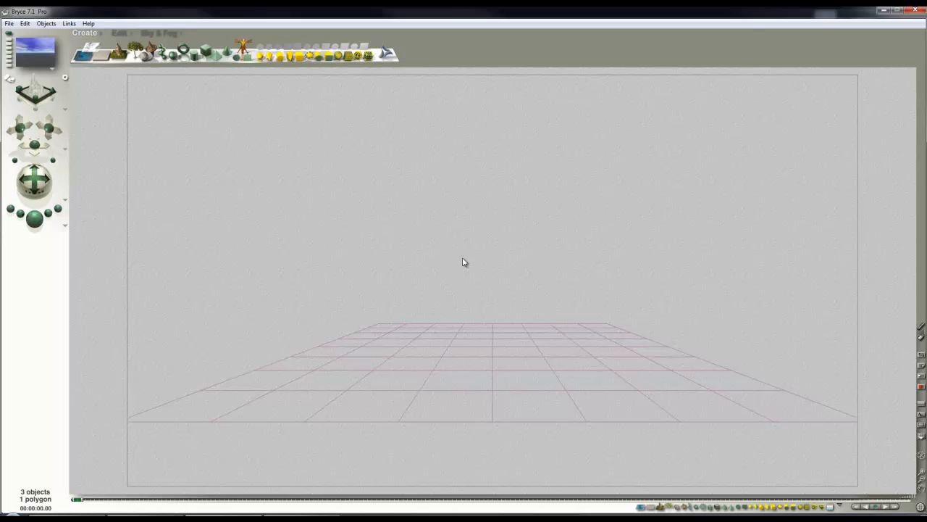
mouse_move(440, 258)
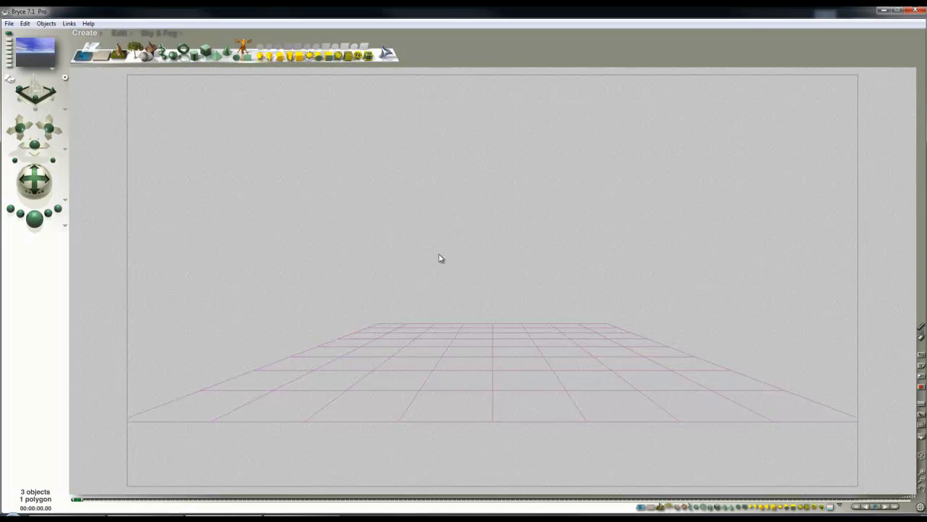
mouse_move(446, 249)
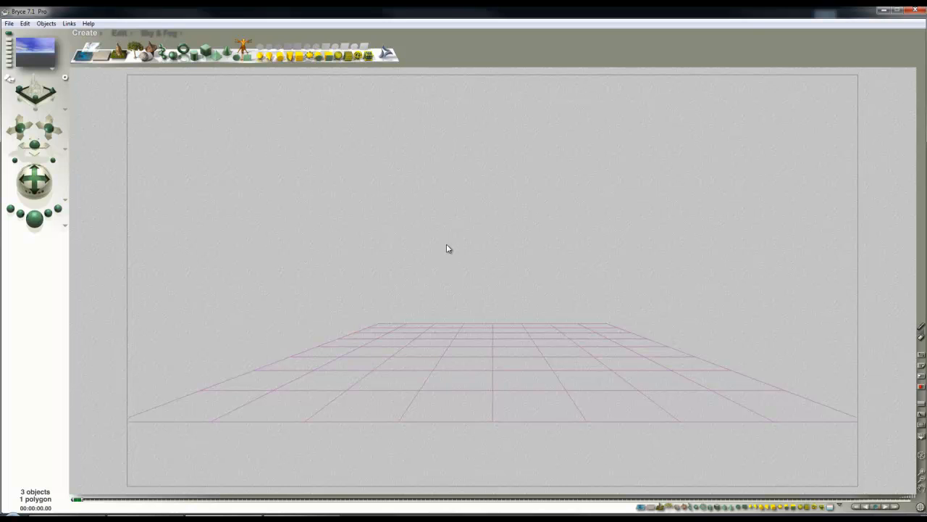
mouse_move(382, 220)
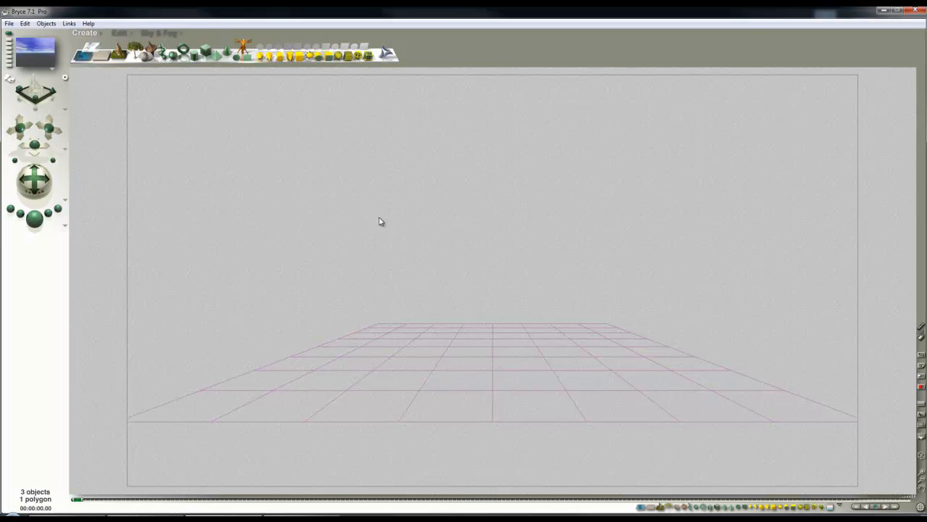
mouse_move(350, 287)
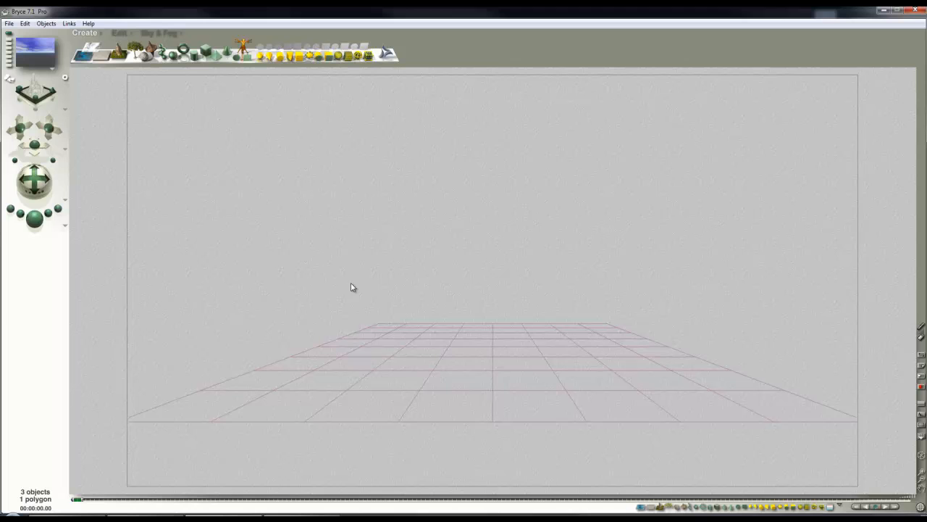
Step: Start a new document, discarding the old scene unsaved and accepting the default setup
click(9, 23)
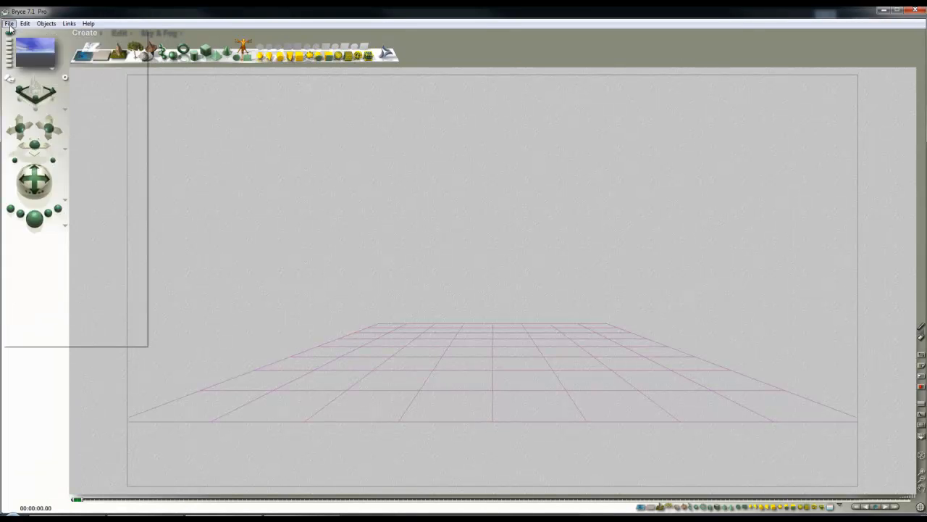
click(9, 23)
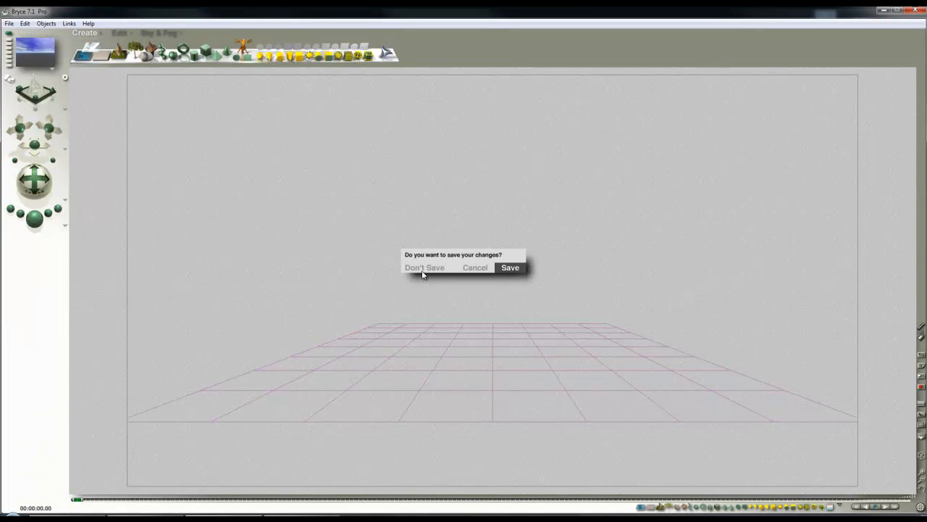
click(425, 266)
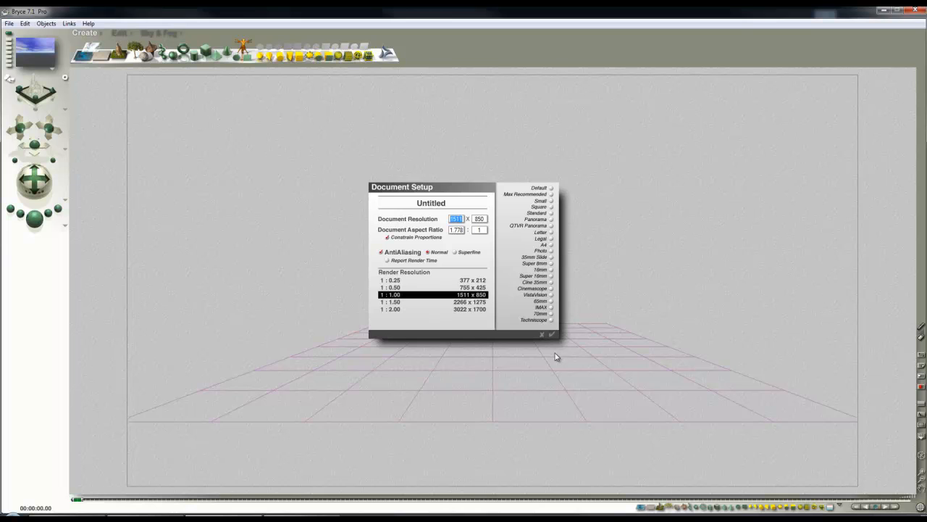
click(551, 333)
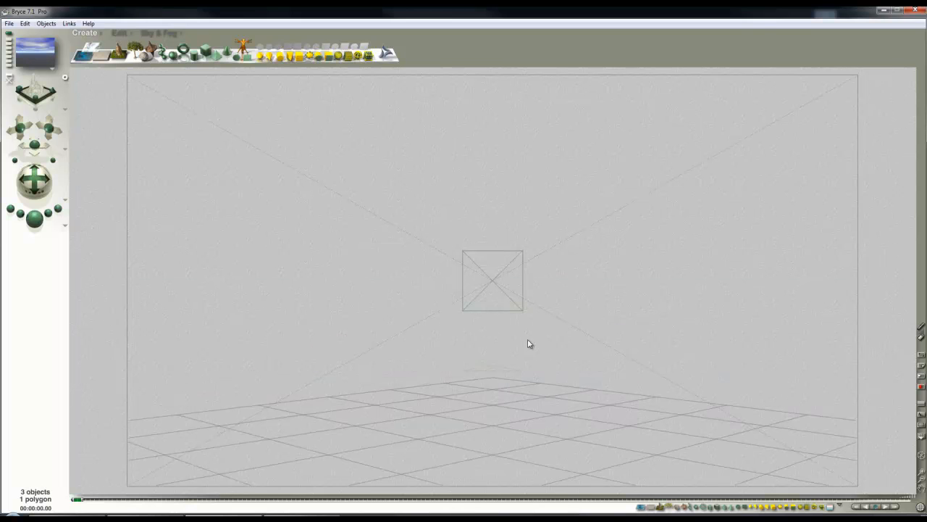
mouse_move(522, 203)
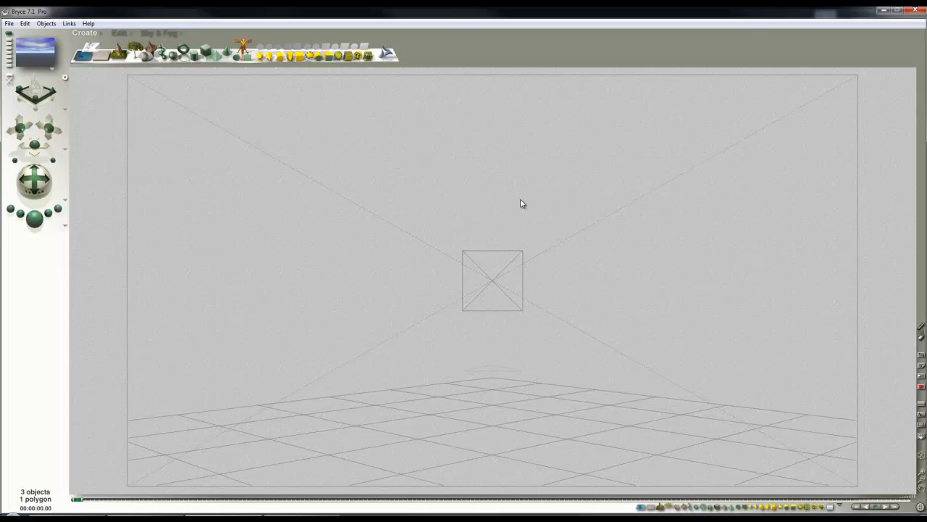
mouse_move(519, 174)
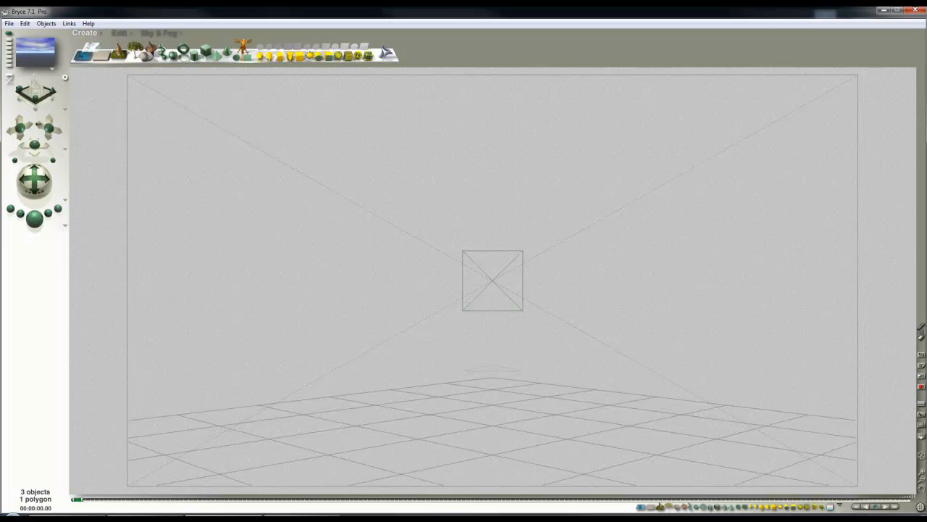
Step: Set the document resolution to a square 850 × 850 with proportions constrained
click(9, 24)
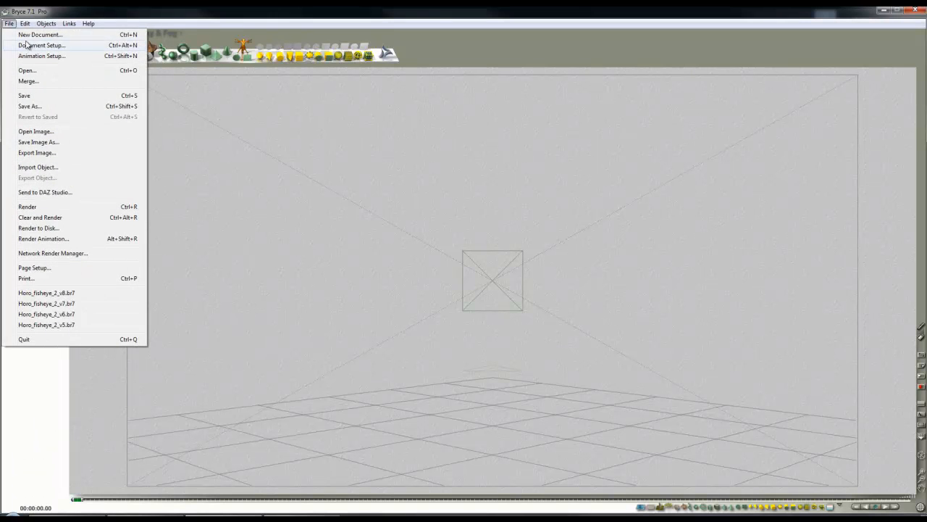
click(41, 45)
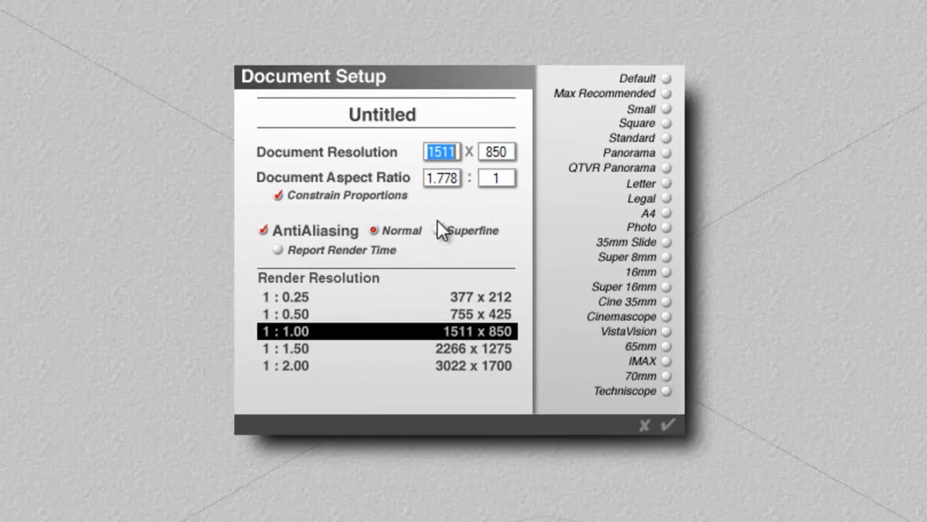
mouse_move(471, 189)
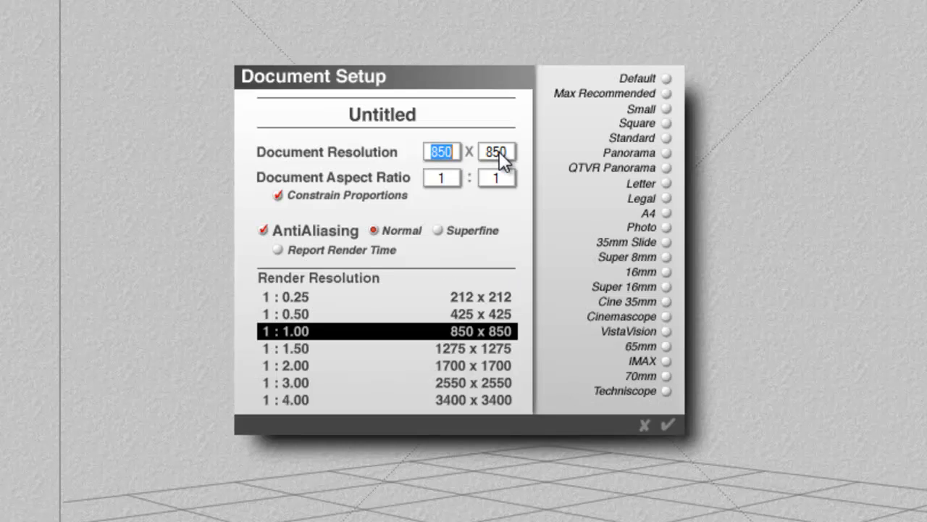
mouse_move(481, 206)
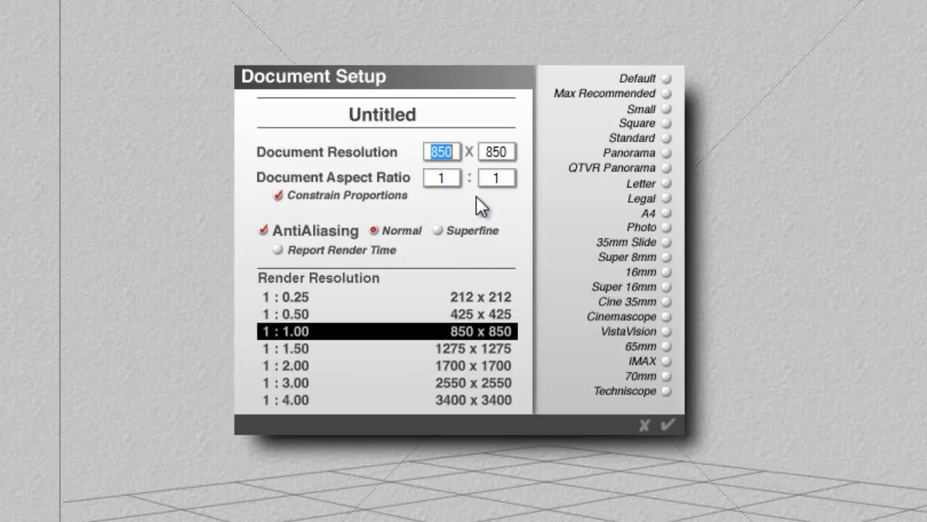
click(277, 194)
text(1700)
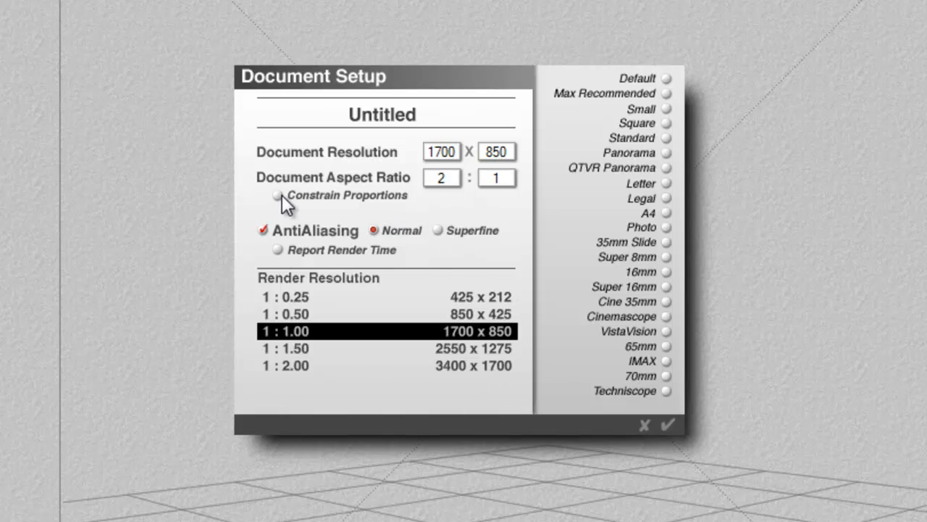
click(278, 194)
text(850)
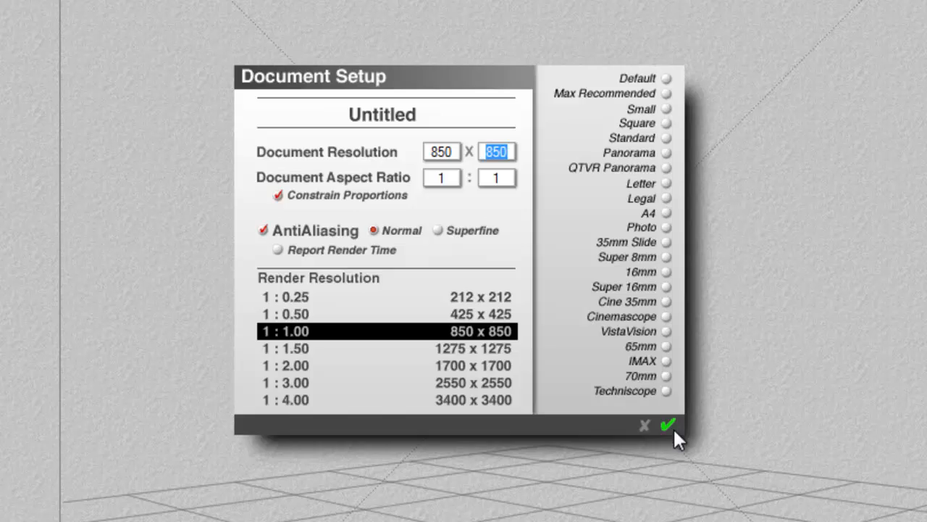
click(669, 425)
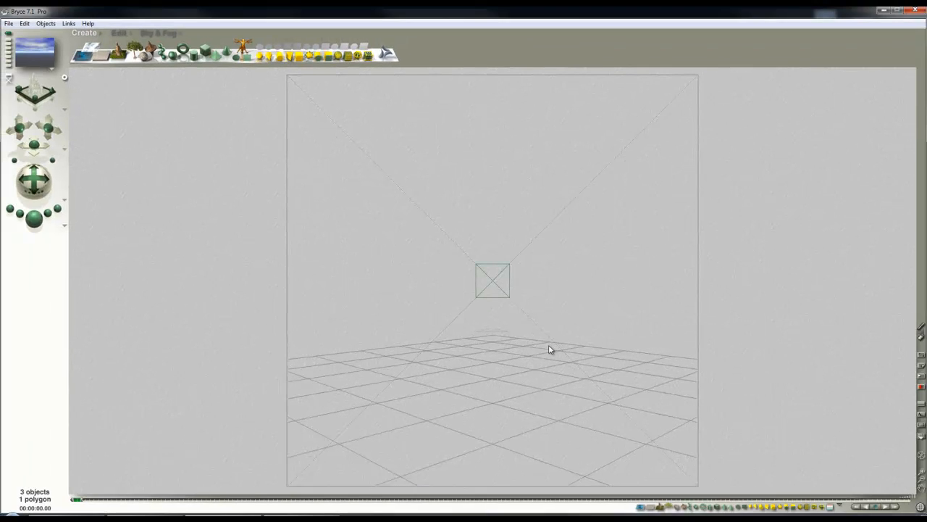
mouse_move(108, 142)
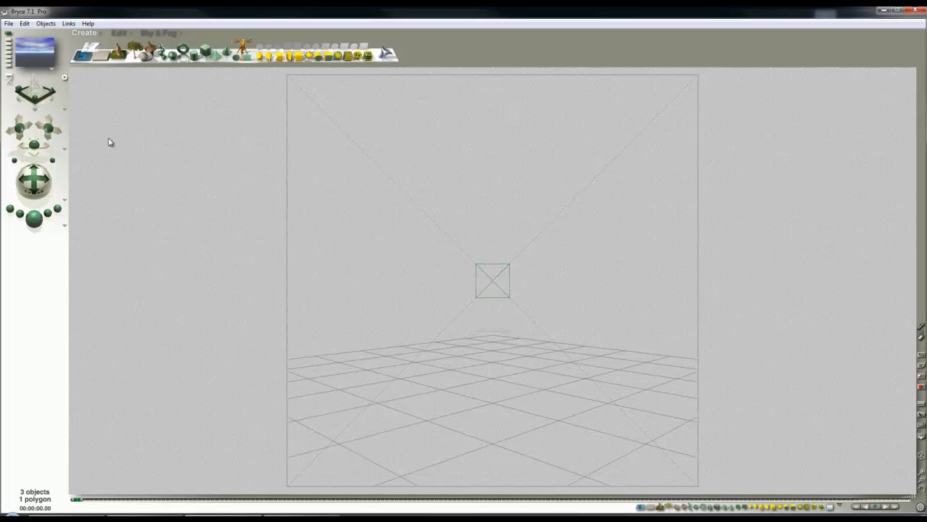
mouse_move(204, 182)
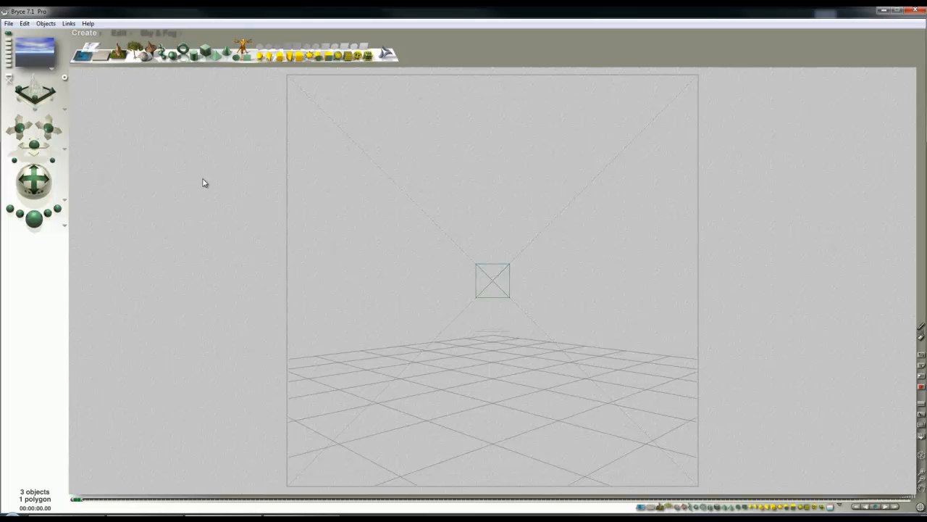
mouse_move(200, 179)
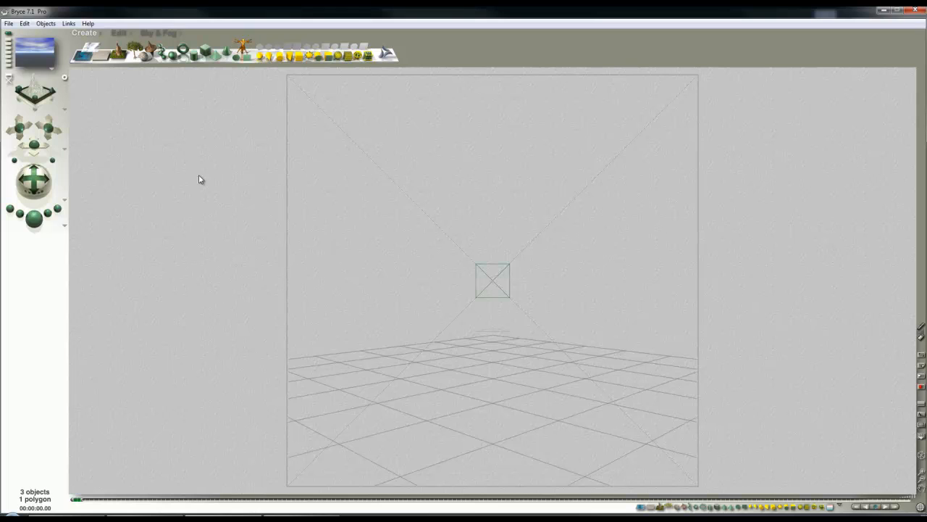
mouse_move(171, 145)
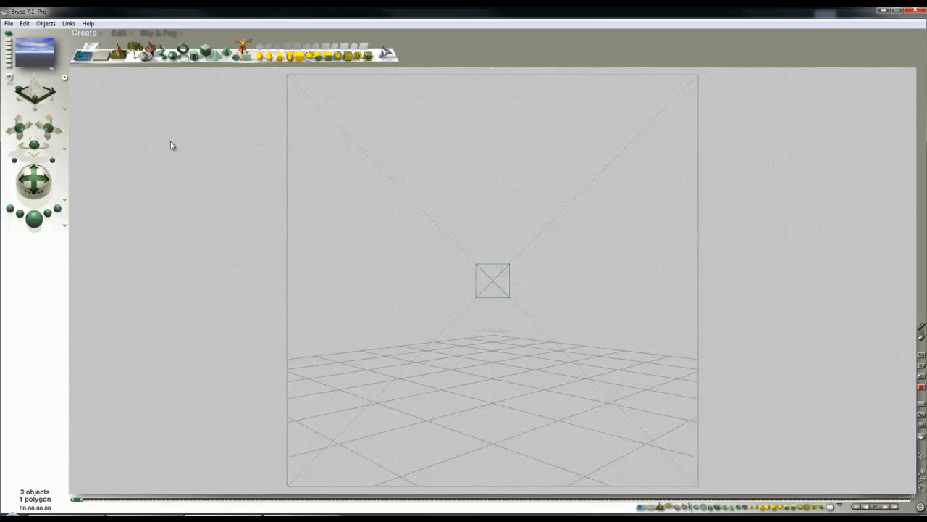
mouse_move(208, 209)
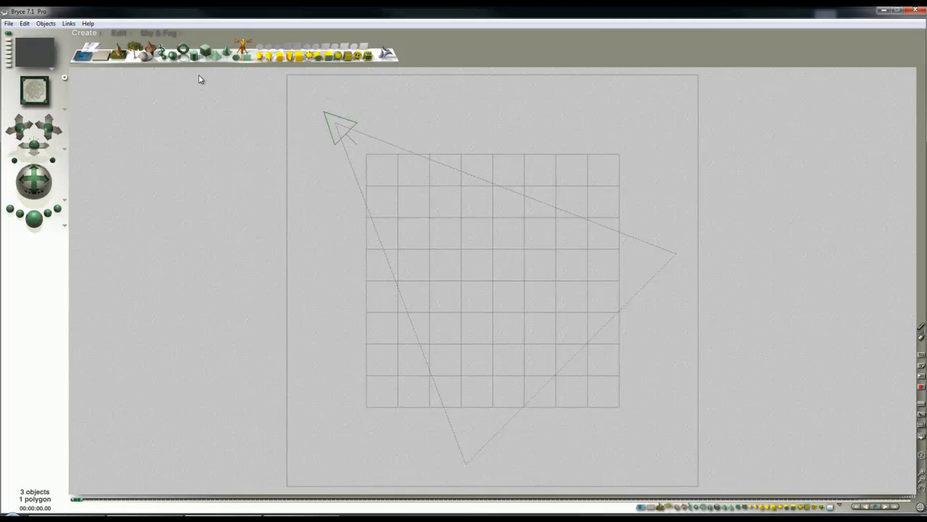
mouse_move(160, 31)
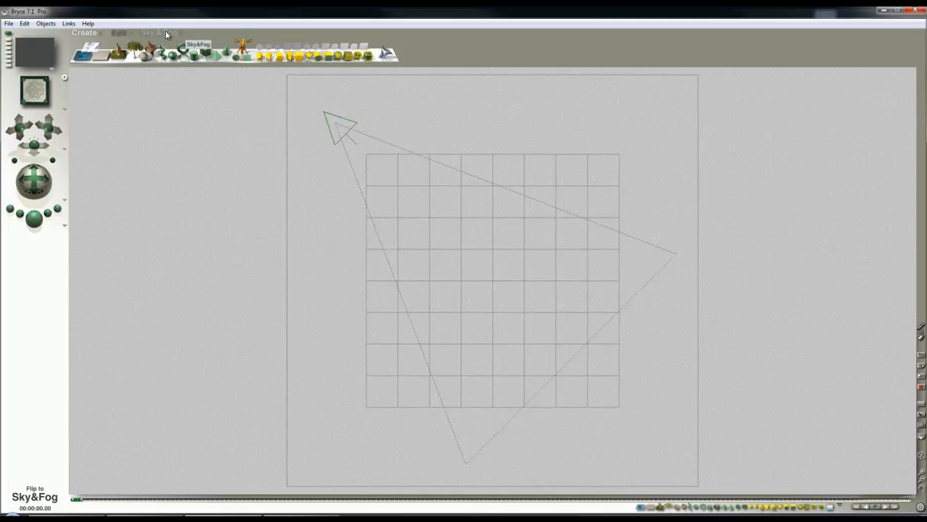
Step: Flip the toolbar to the Sky & Fog palette
click(158, 32)
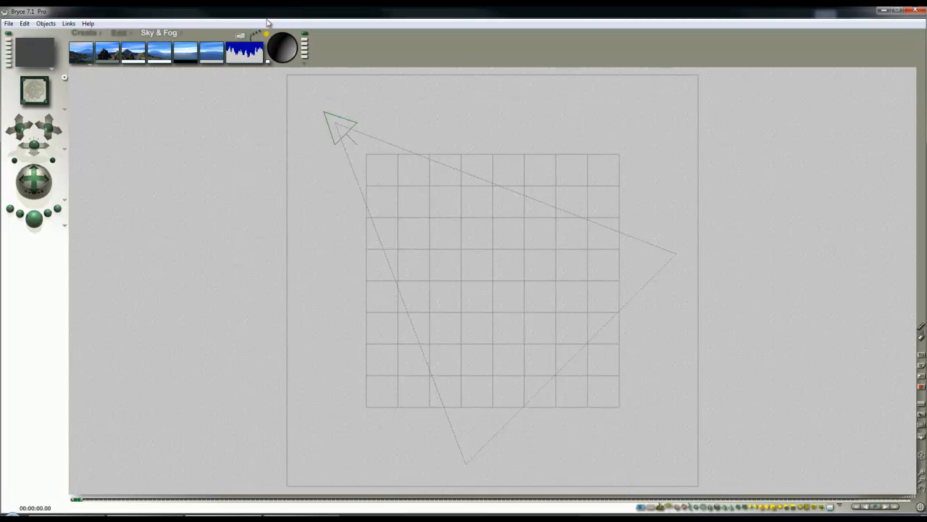
mouse_move(290, 55)
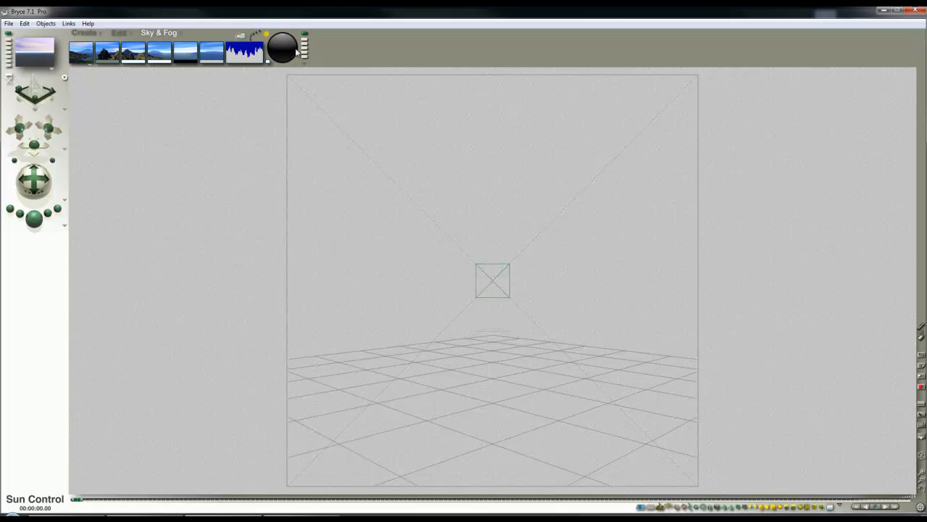
mouse_move(224, 22)
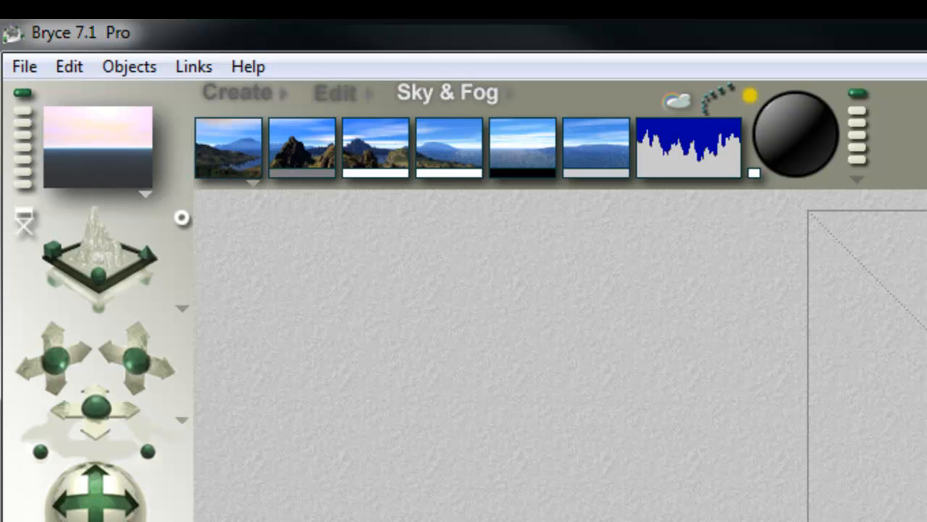
mouse_move(26, 220)
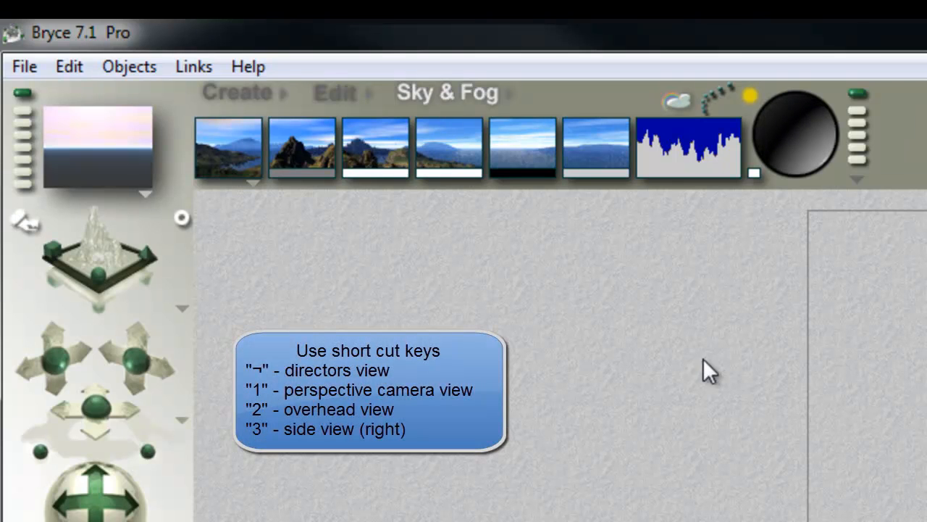
mouse_move(797, 302)
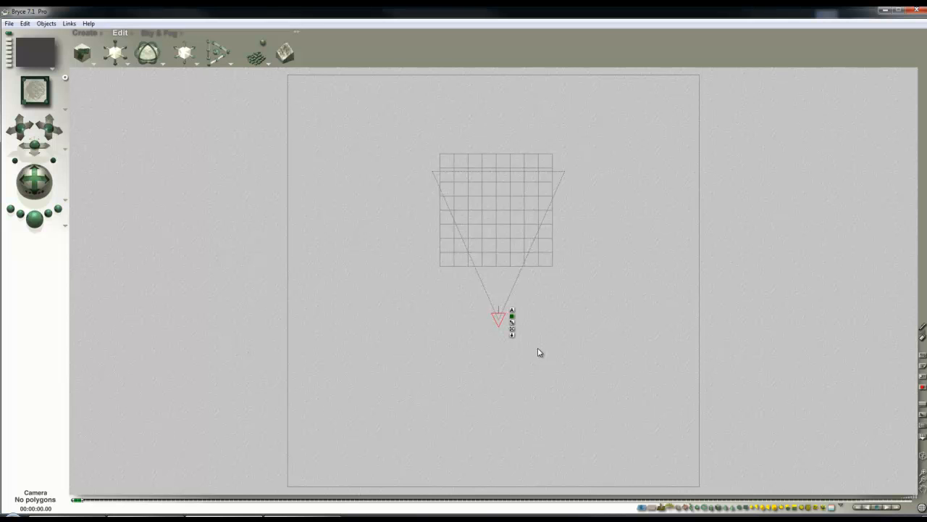
Step: Assign the camera to the dark blue object family from its Family swatch
click(512, 318)
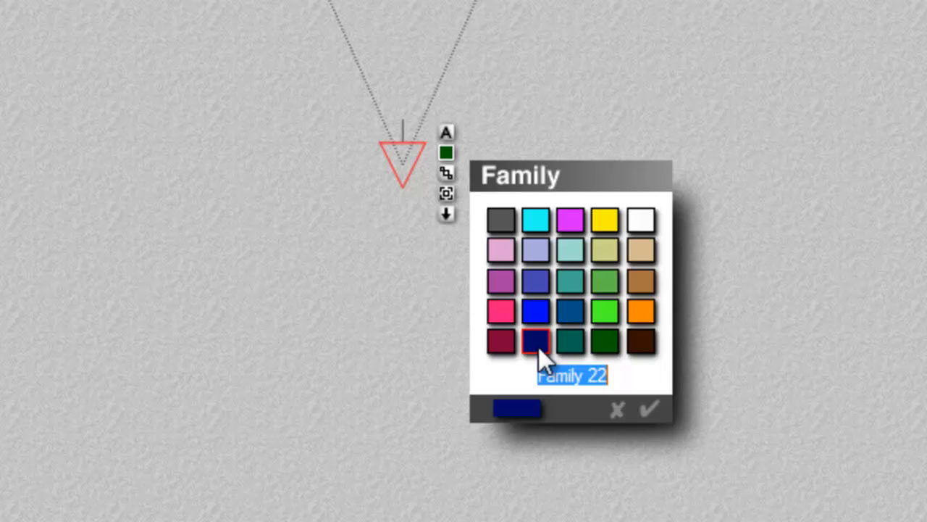
click(649, 409)
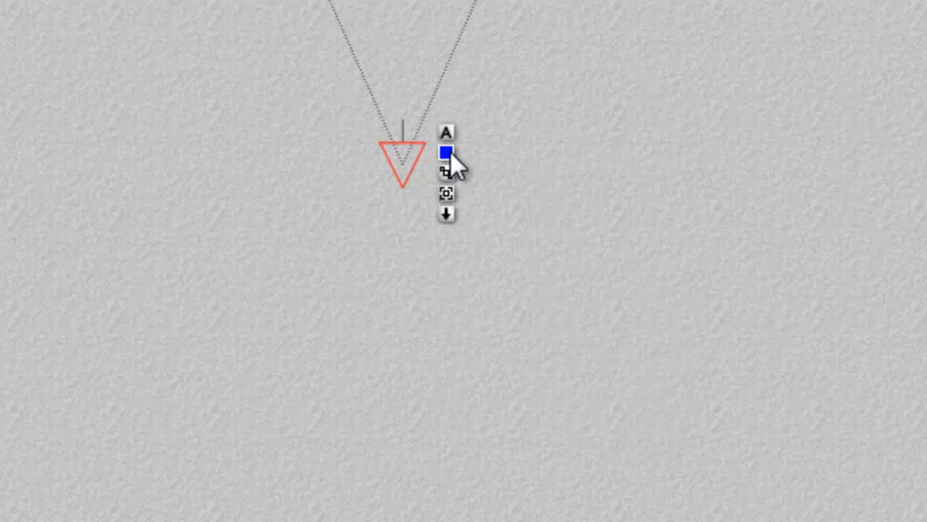
click(446, 152)
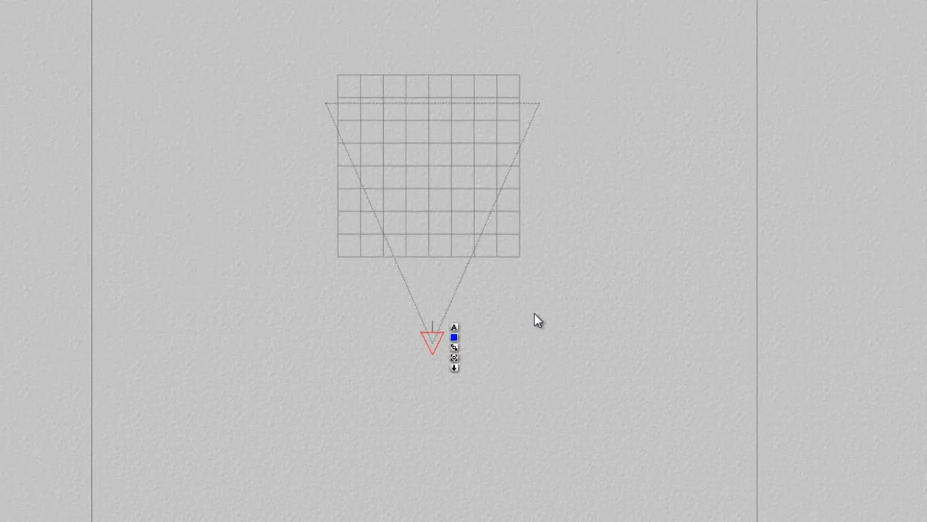
mouse_move(278, 378)
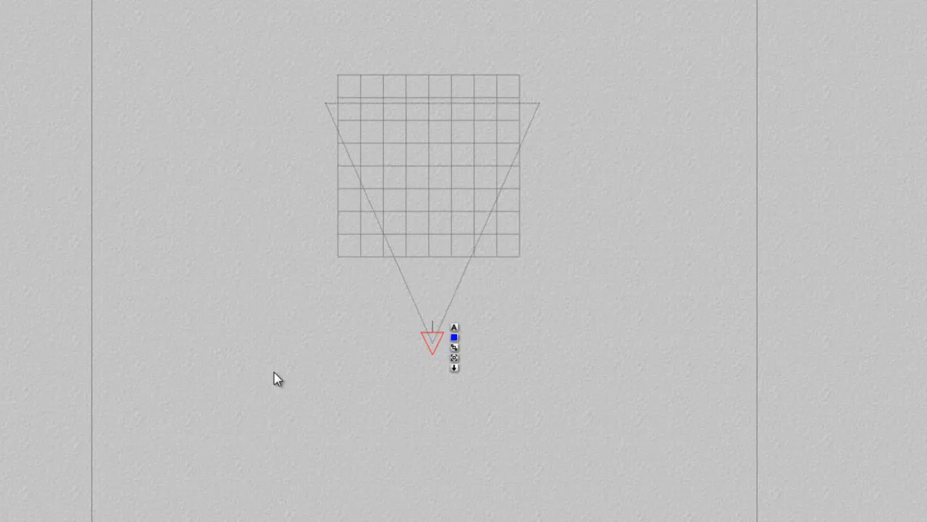
mouse_move(507, 254)
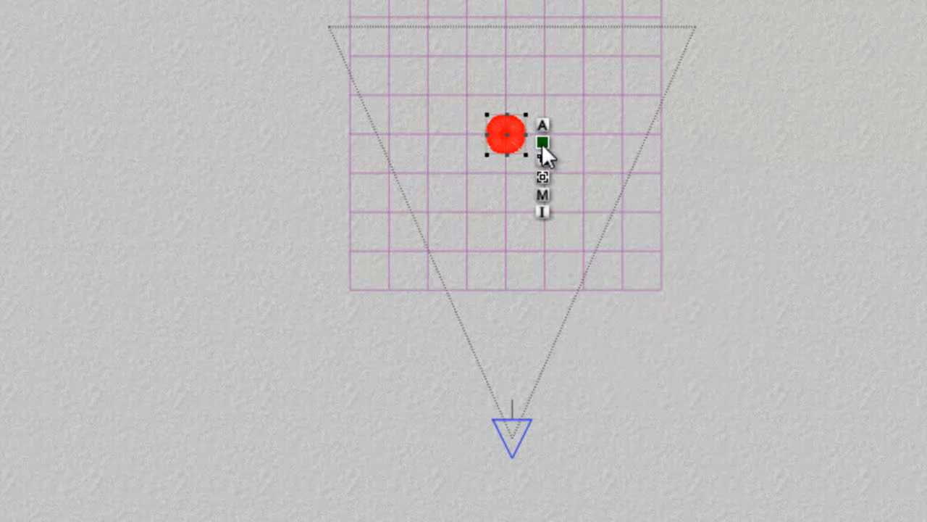
Step: Give the sphere and ground plane their own family colours, the ground ending up pink
click(542, 142)
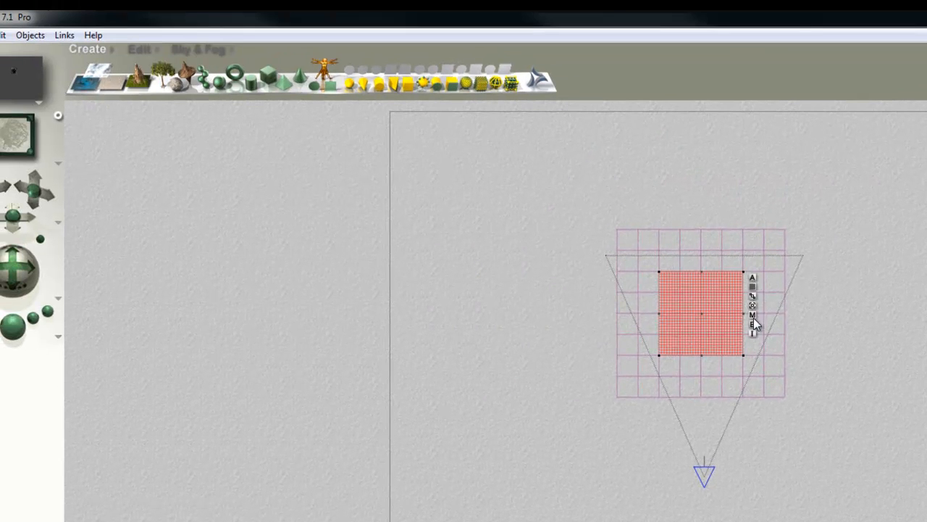
click(754, 315)
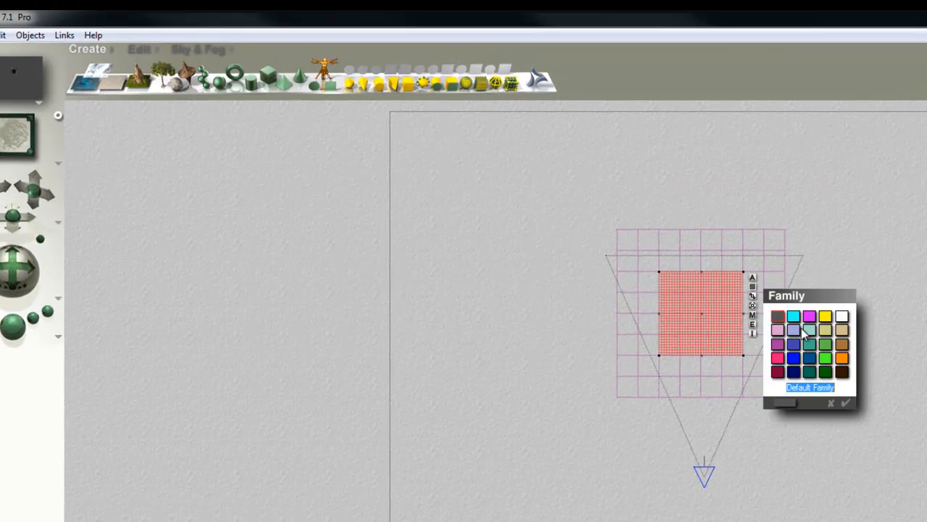
click(846, 402)
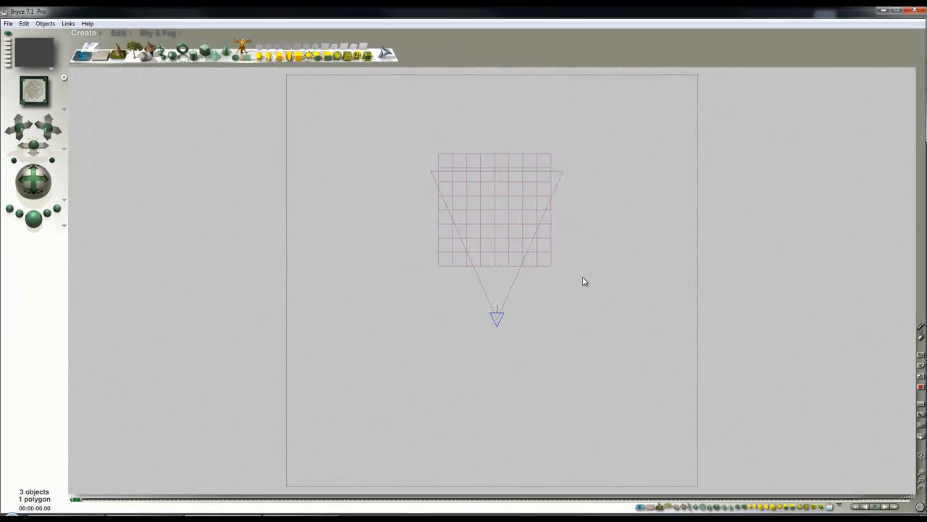
mouse_move(568, 290)
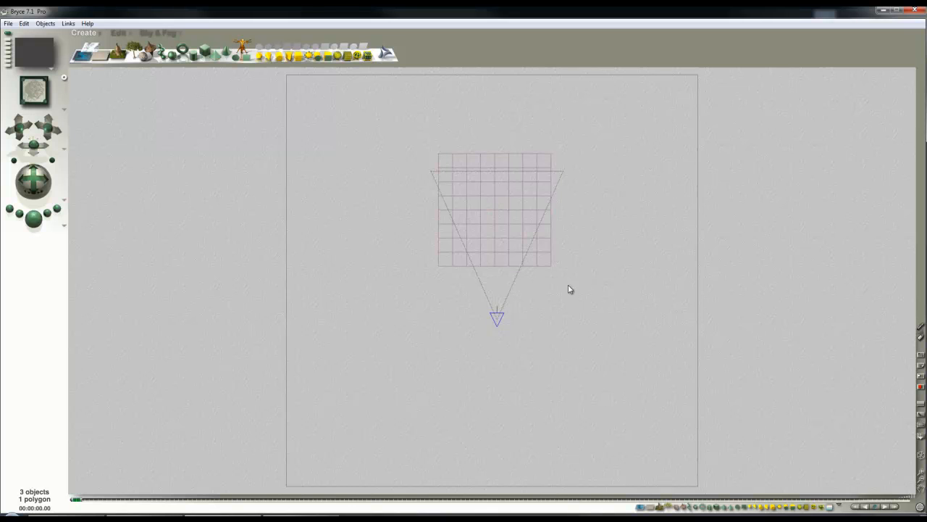
mouse_move(887, 490)
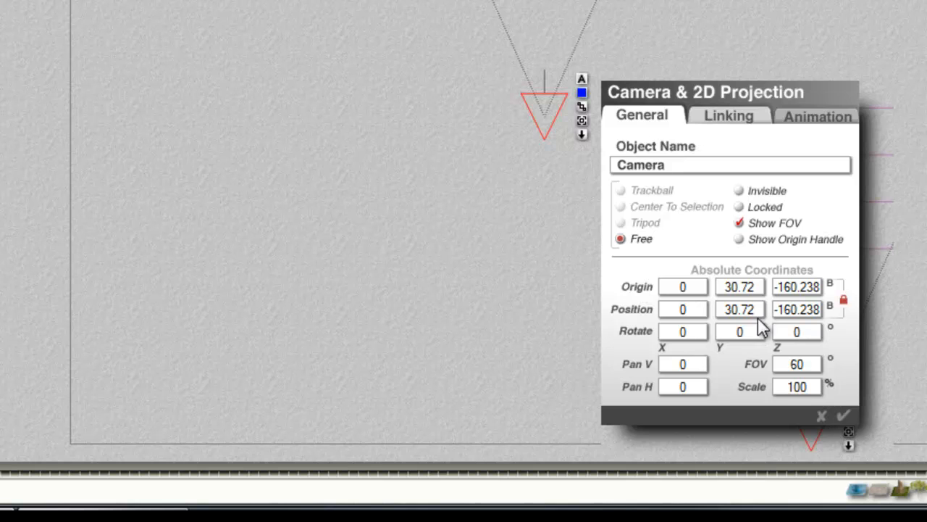
mouse_move(814, 374)
text(120)
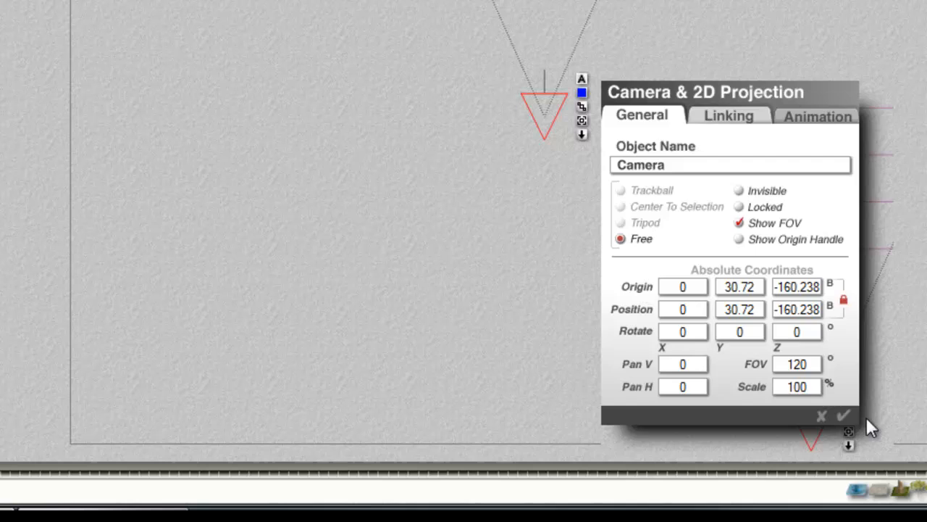
Step: Apply the camera's 120-degree field of view
click(843, 415)
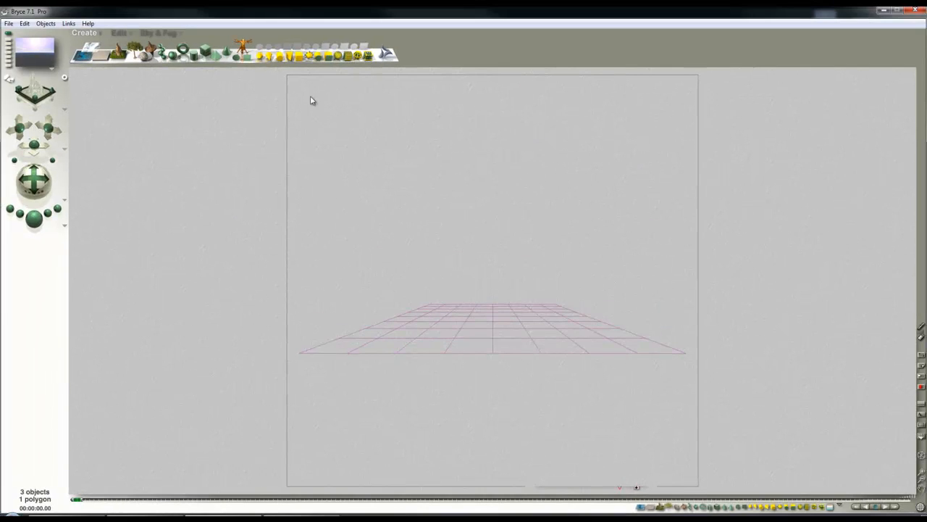
Step: Run a test render of the sphere under the sky, then return to wireframe
click(158, 31)
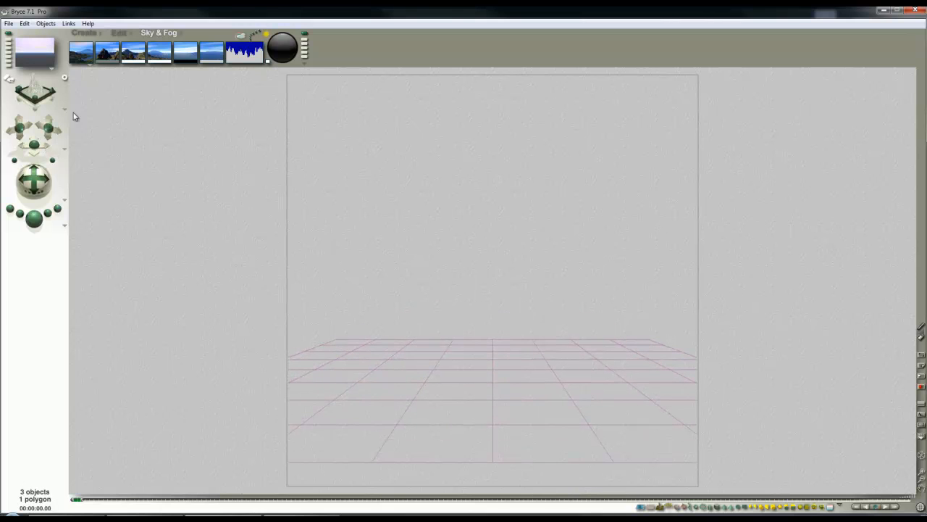
click(84, 32)
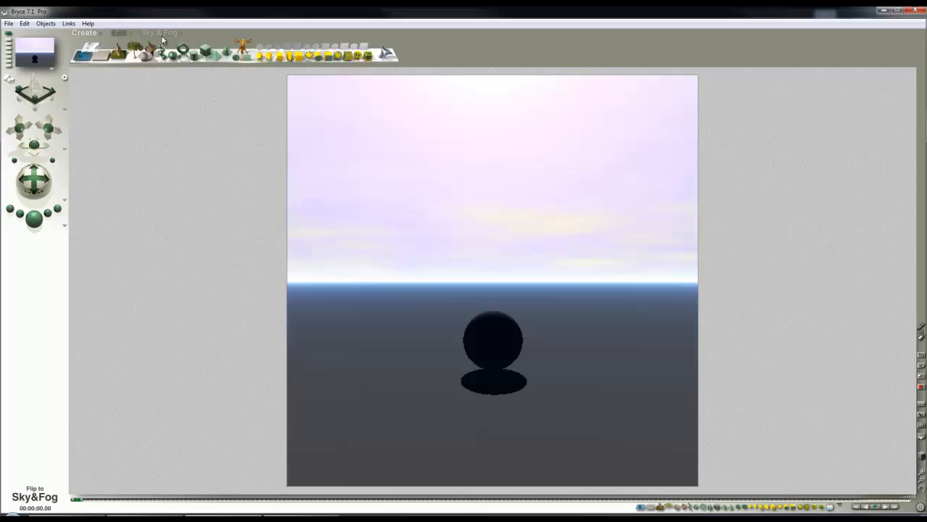
click(157, 32)
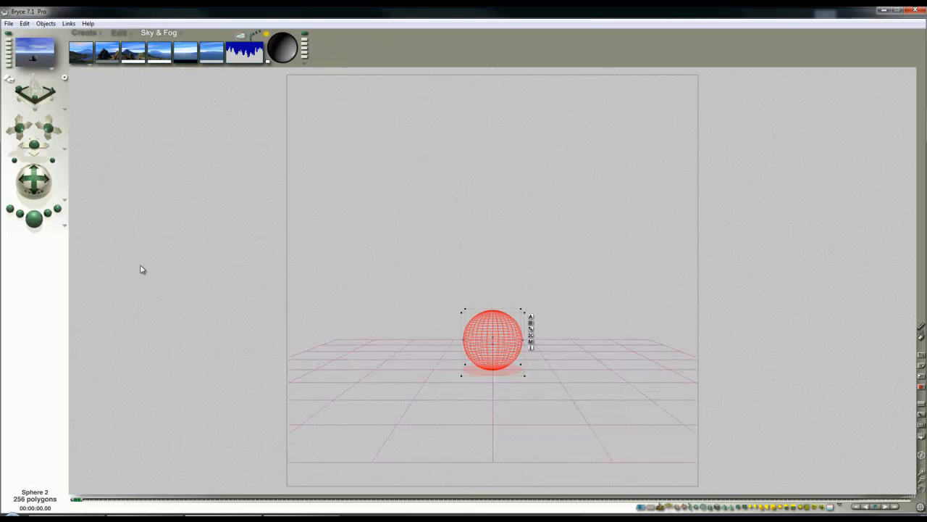
mouse_move(29, 234)
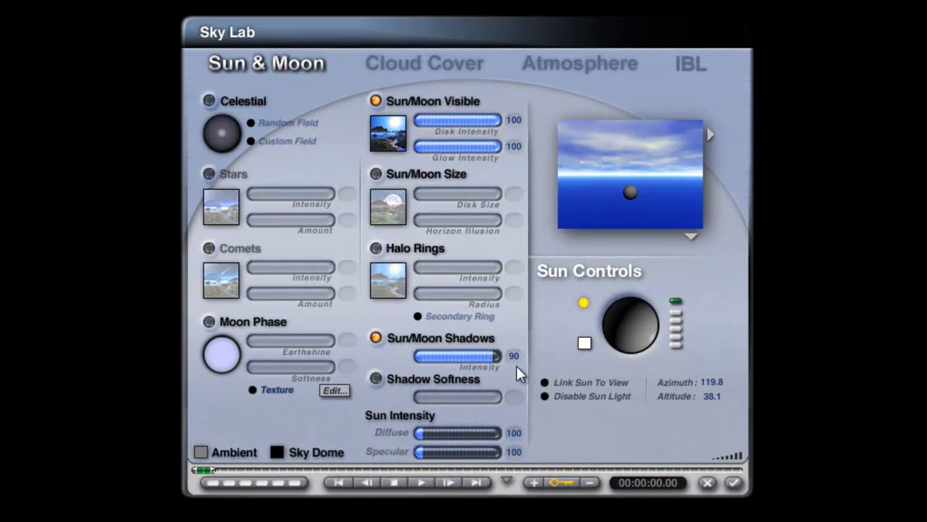
mouse_move(504, 376)
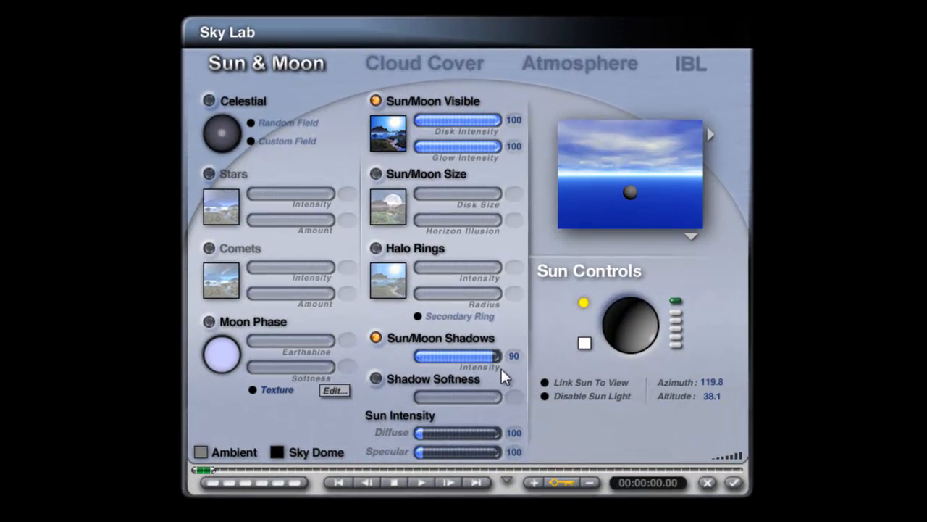
mouse_move(498, 365)
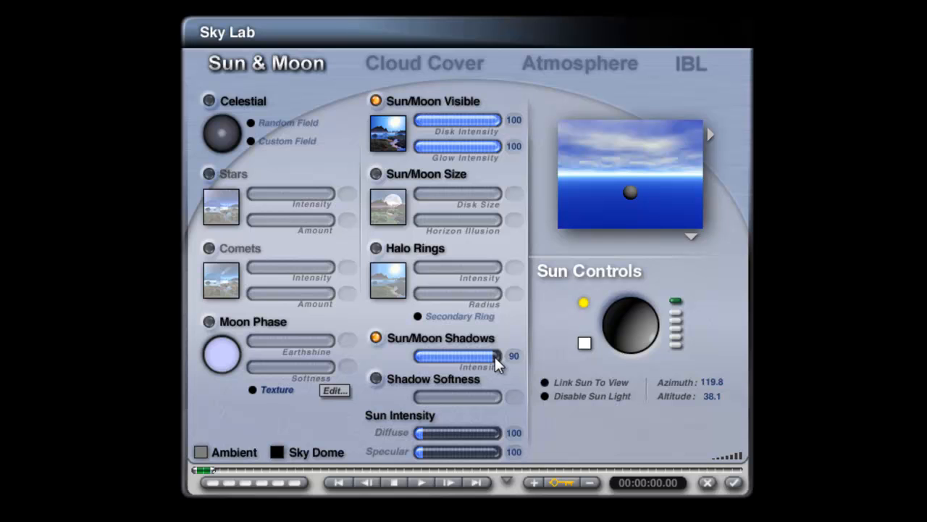
Step: Try the Sun/Moon shadow intensity at lower strengths and leave it at 100
drag(493, 355, 507, 355)
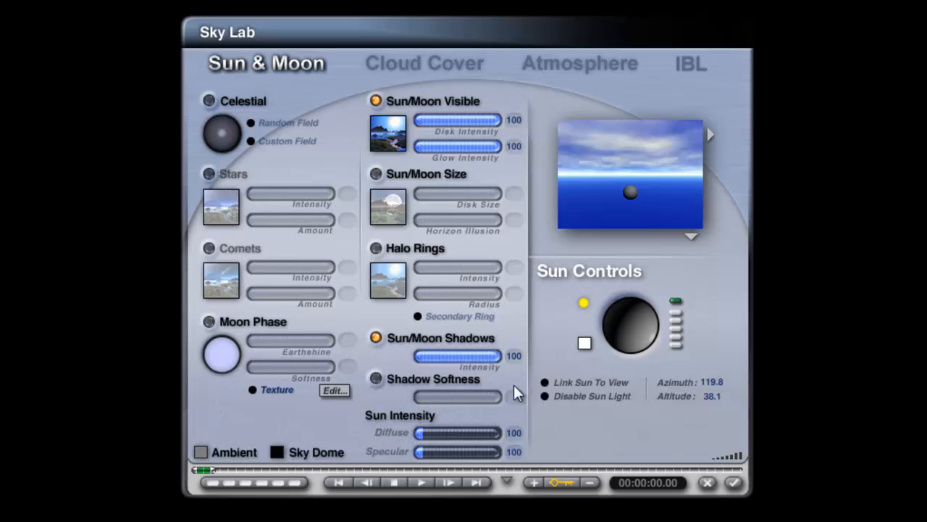
mouse_move(504, 371)
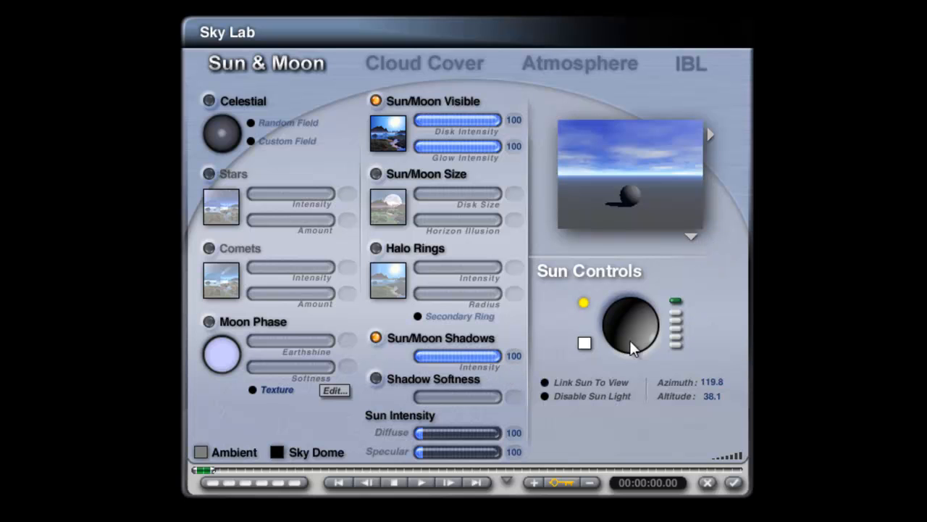
drag(495, 356, 456, 356)
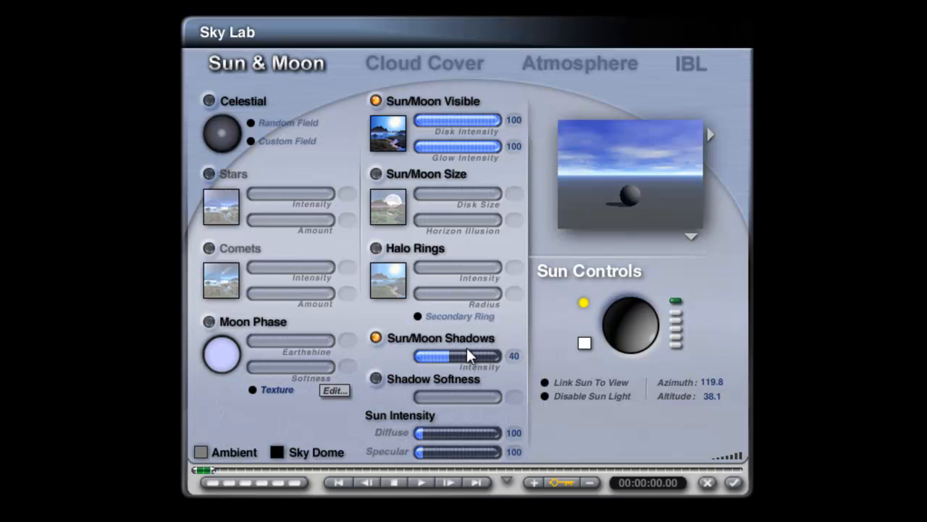
drag(461, 356, 418, 356)
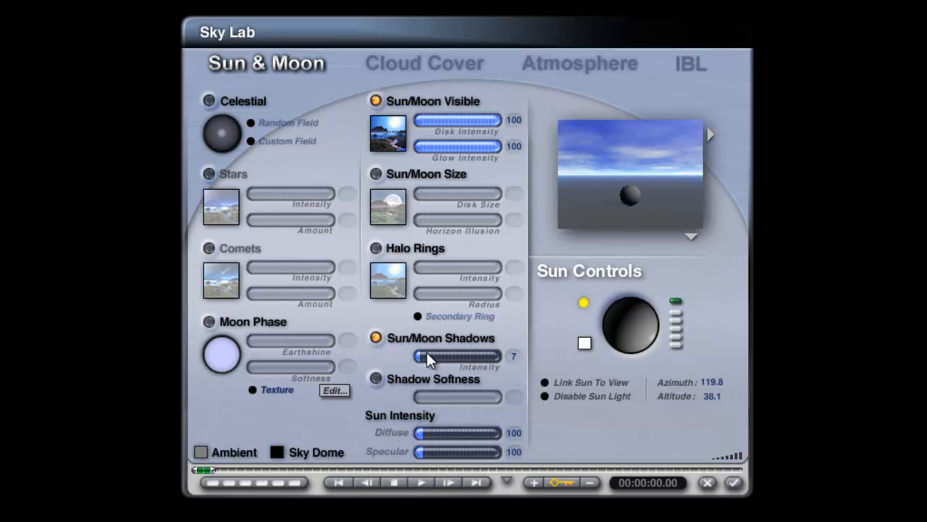
drag(421, 356, 456, 357)
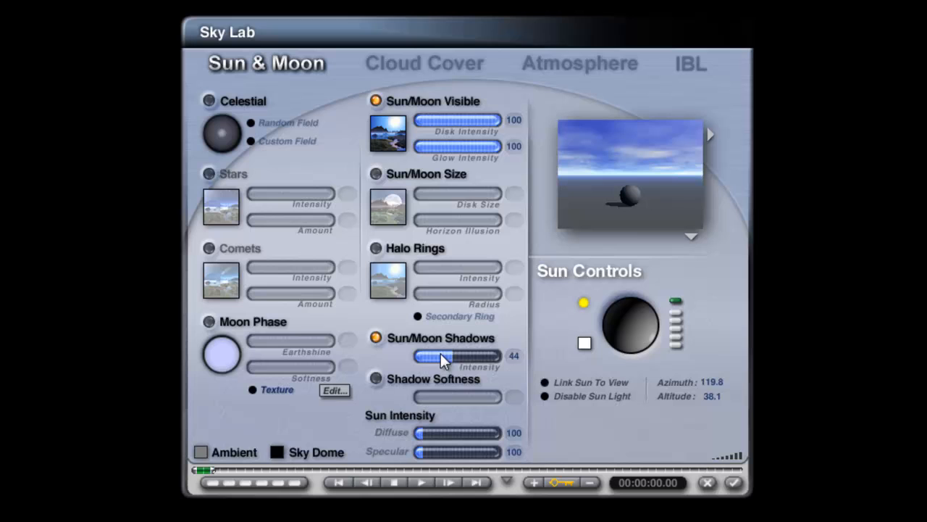
drag(442, 357, 510, 357)
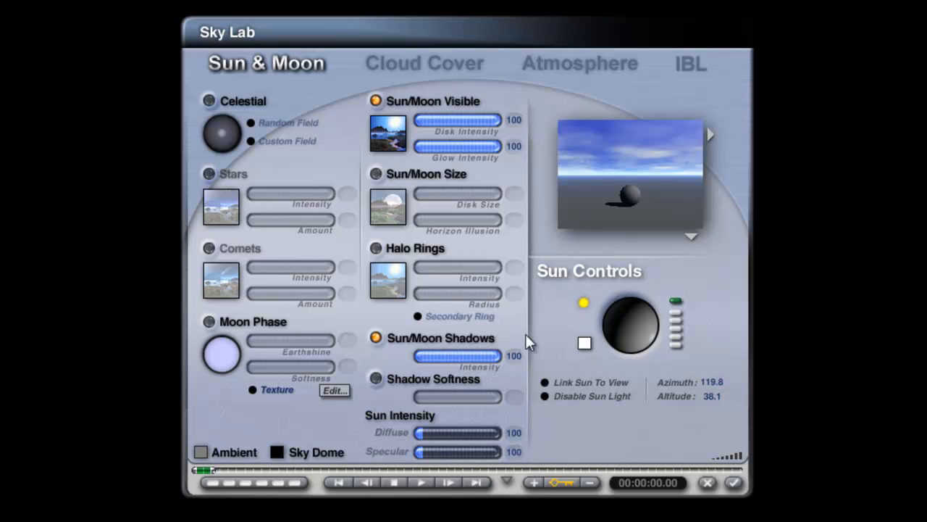
mouse_move(594, 226)
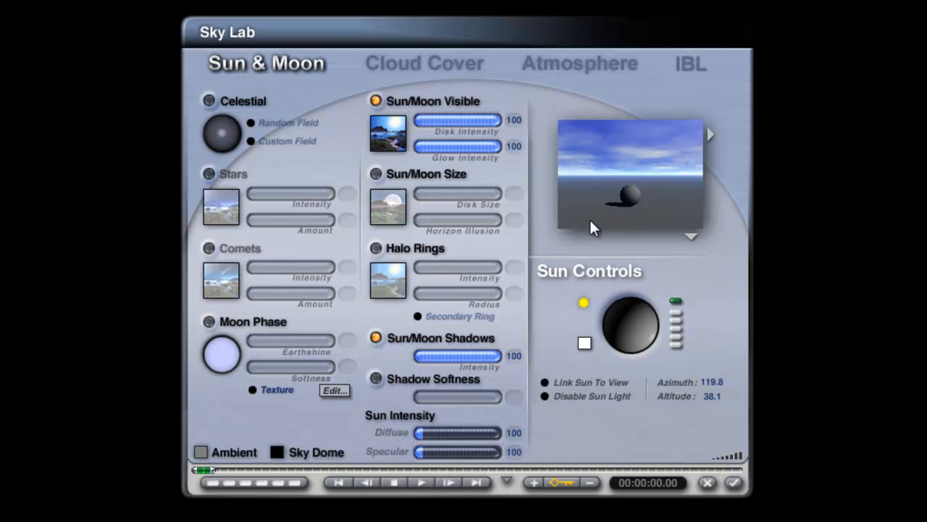
mouse_move(622, 219)
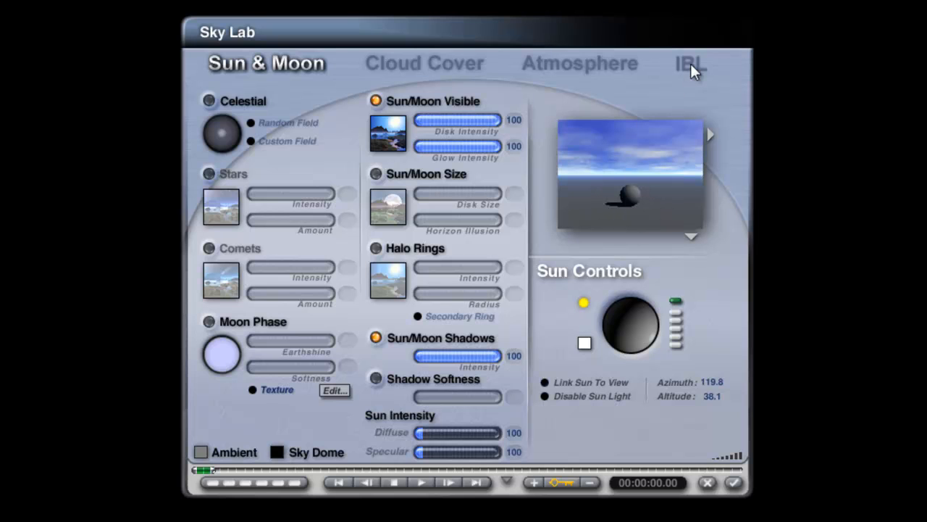
Step: Show Sky Lab's IBL settings
click(687, 64)
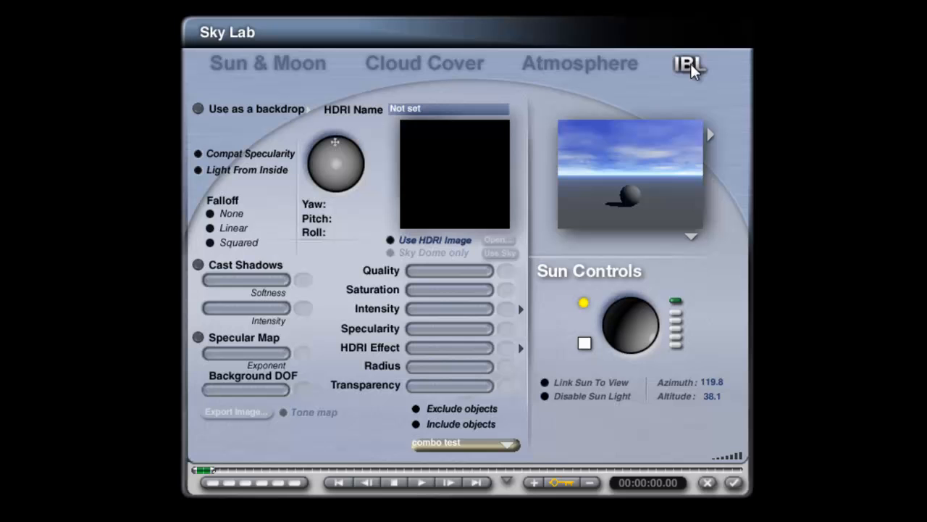
mouse_move(544, 245)
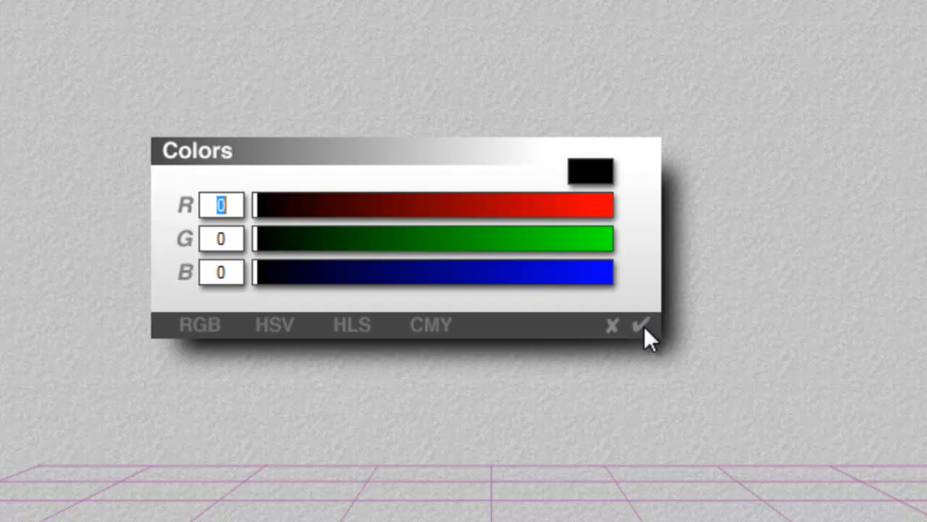
Step: Accept black in the colour picker, then apply a cloudy blue sky preset
click(640, 325)
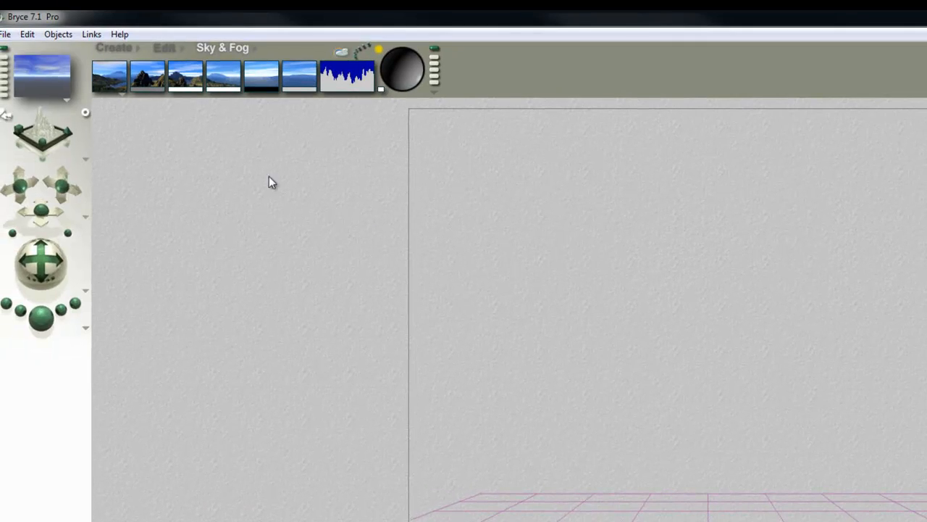
mouse_move(113, 46)
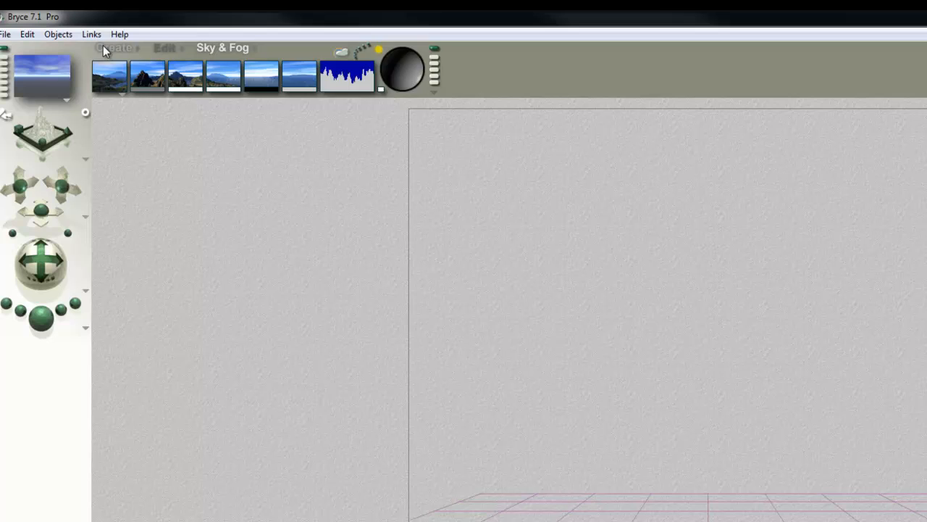
click(113, 47)
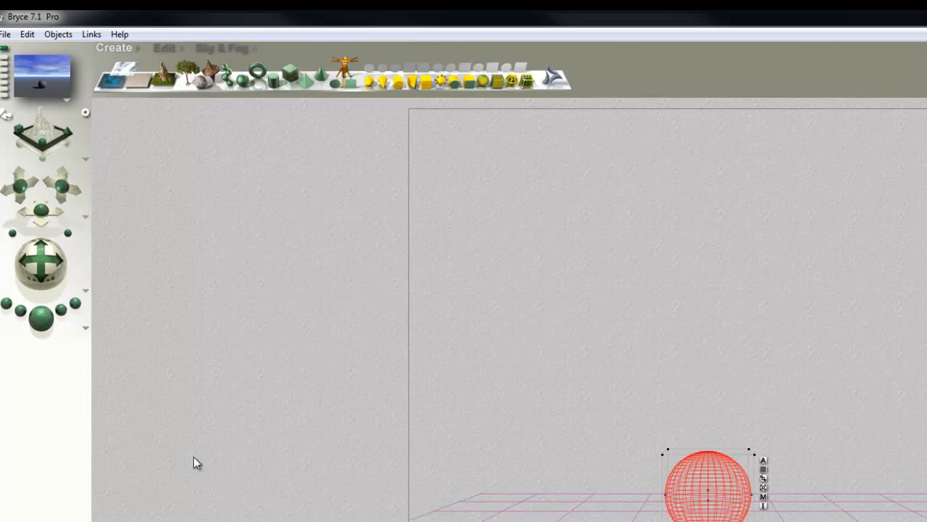
mouse_move(223, 48)
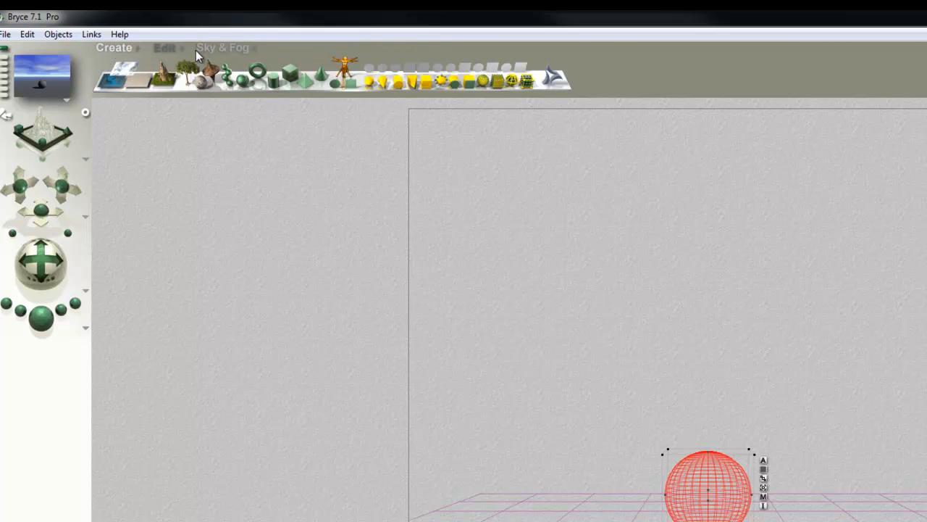
click(222, 47)
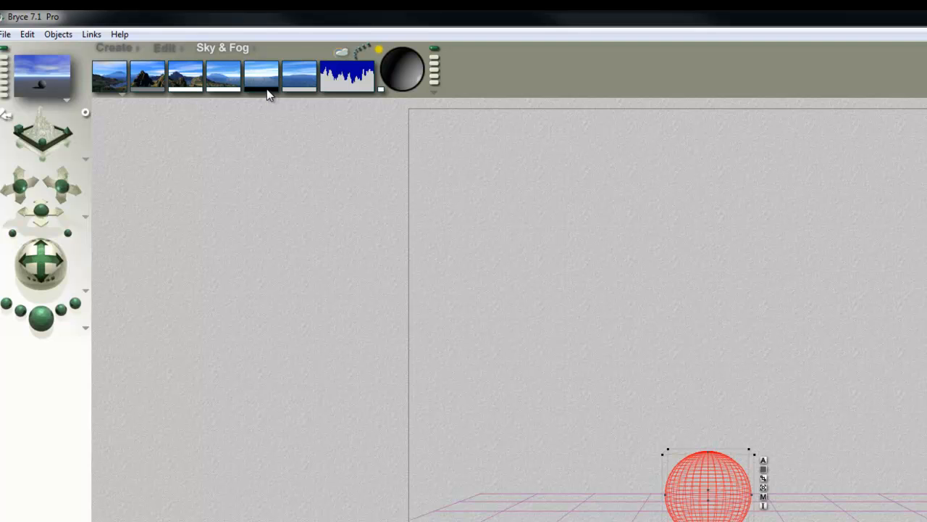
click(261, 75)
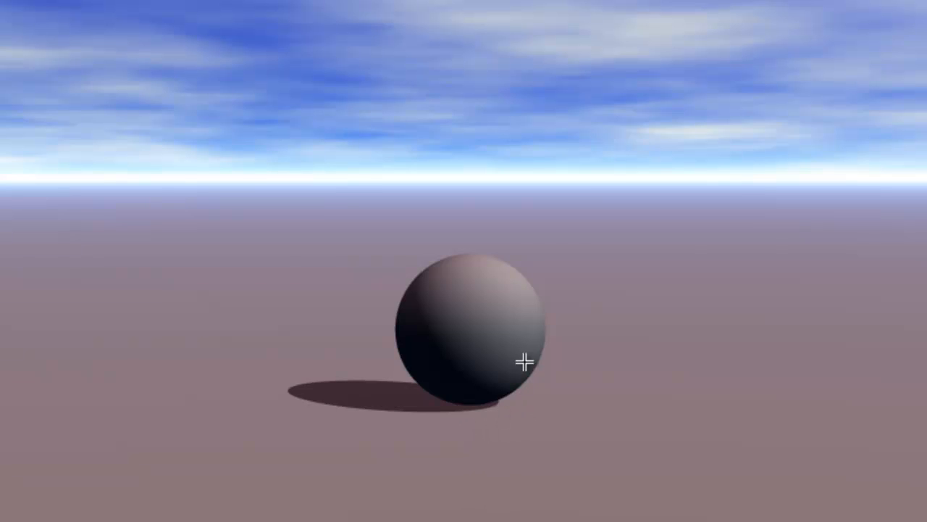
mouse_move(499, 316)
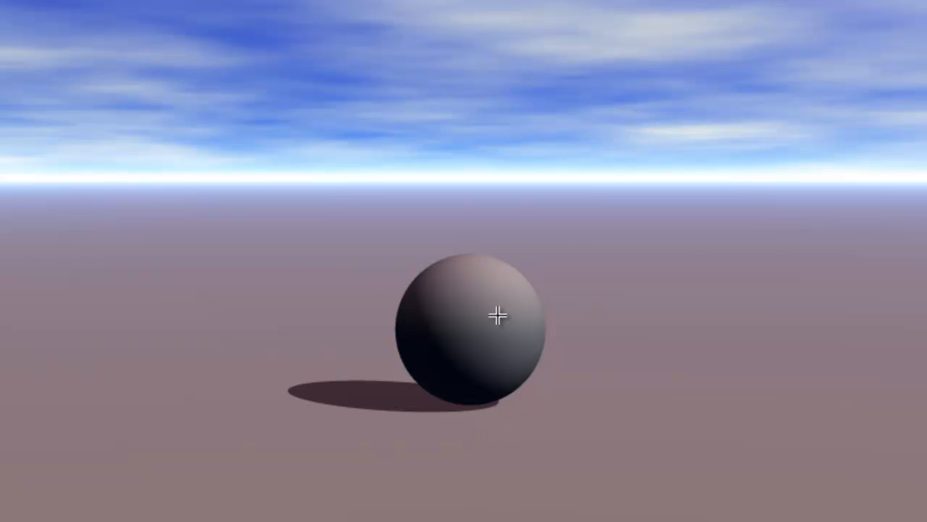
mouse_move(512, 323)
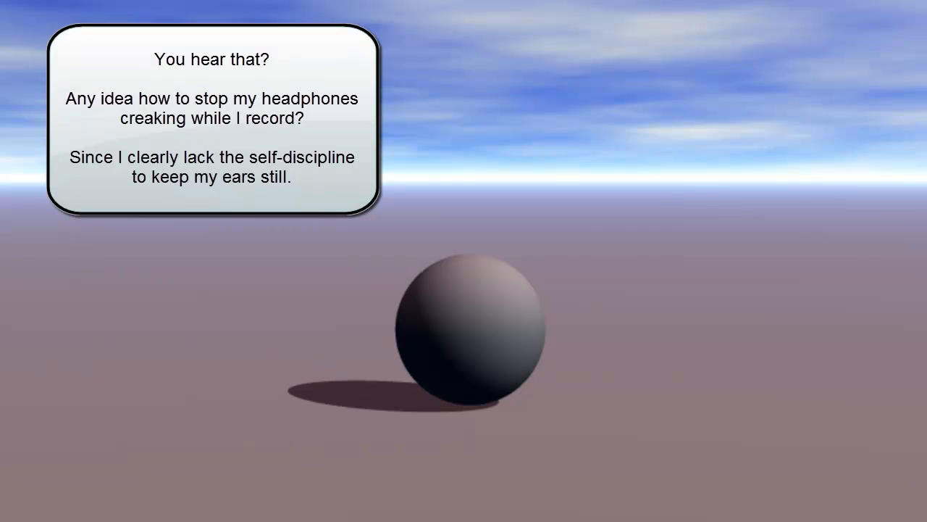
mouse_move(678, 273)
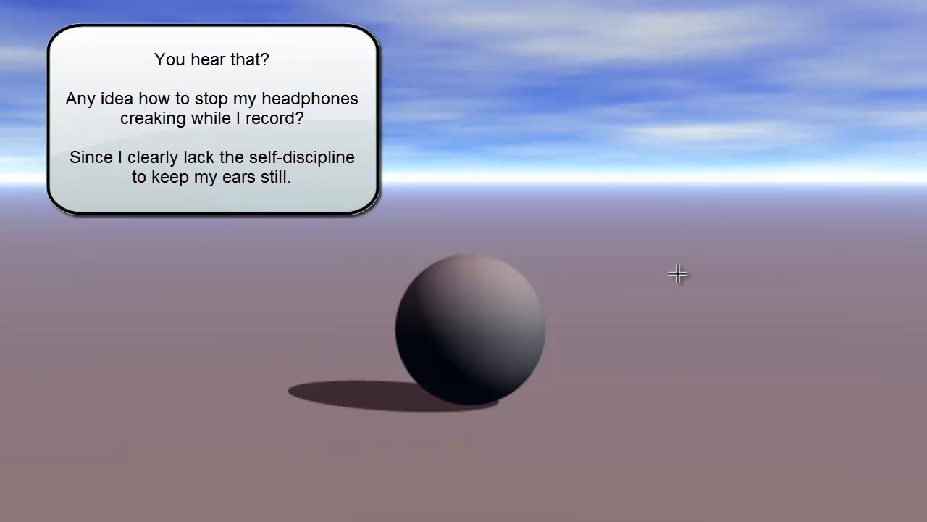
mouse_move(680, 274)
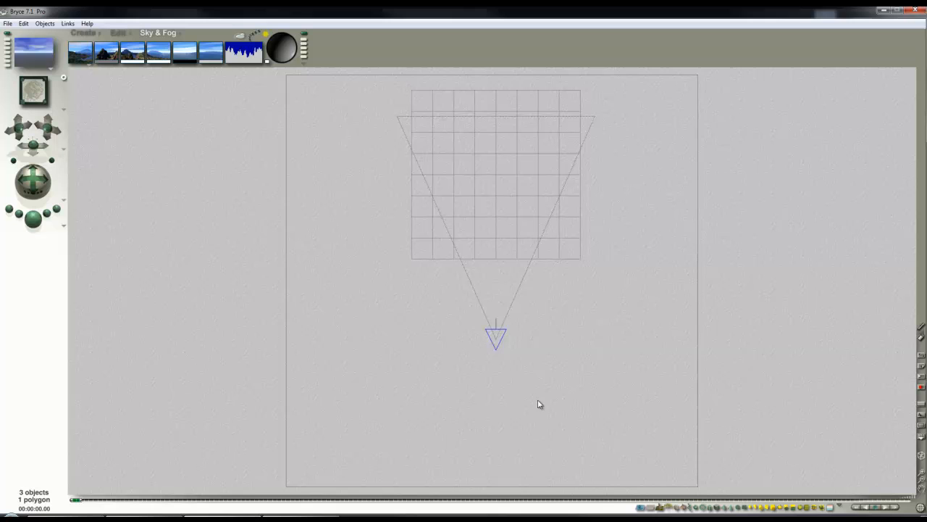
Step: Remove the sphere, leaving sky and grey ground, and save the scene as 'Default'
double_click(495, 336)
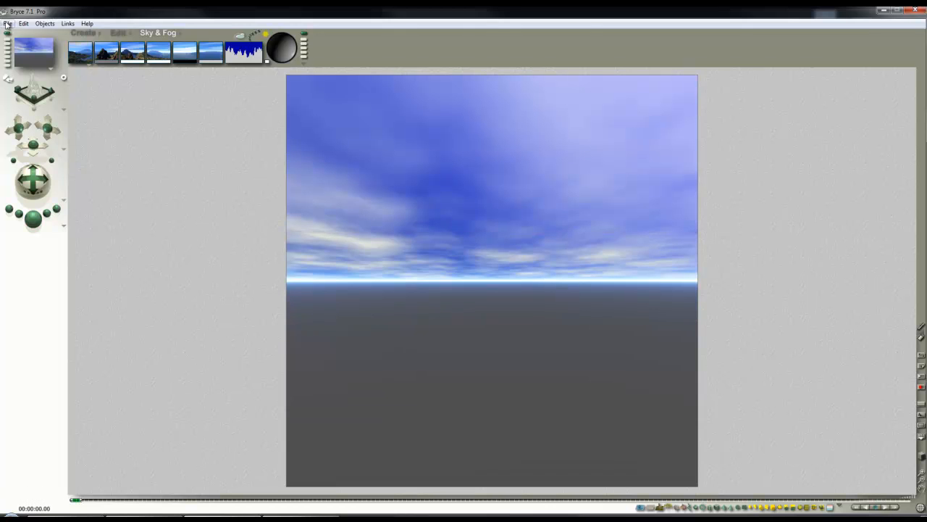
click(7, 23)
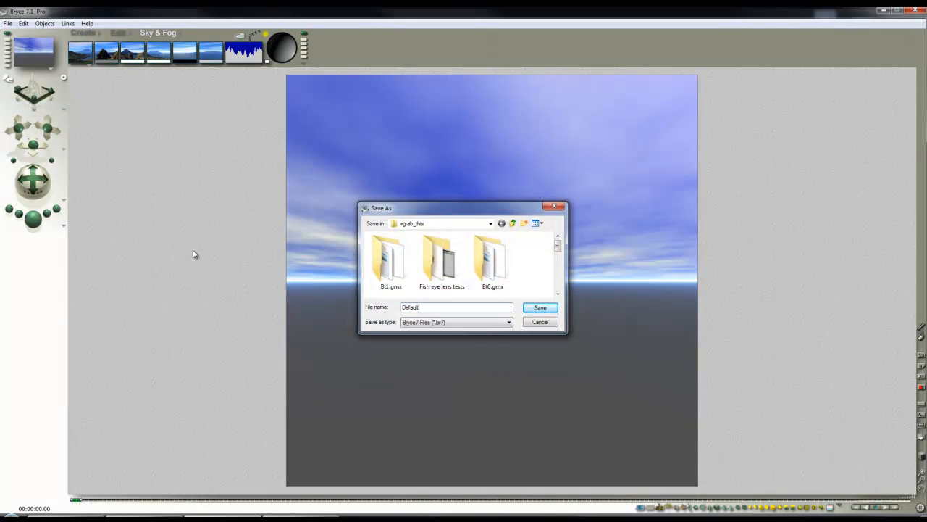
click(539, 307)
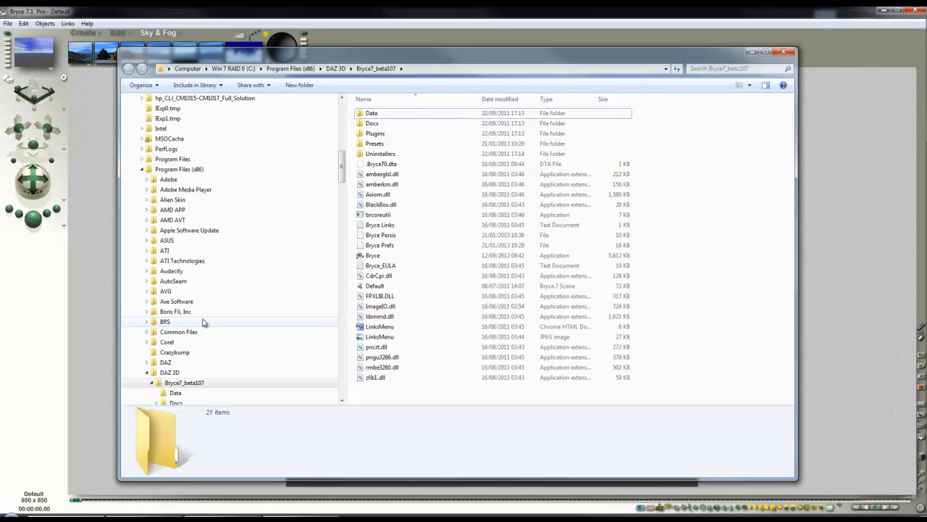
Step: Browse into the Bryce7_beta07 install folder to see its Default scene files
click(183, 382)
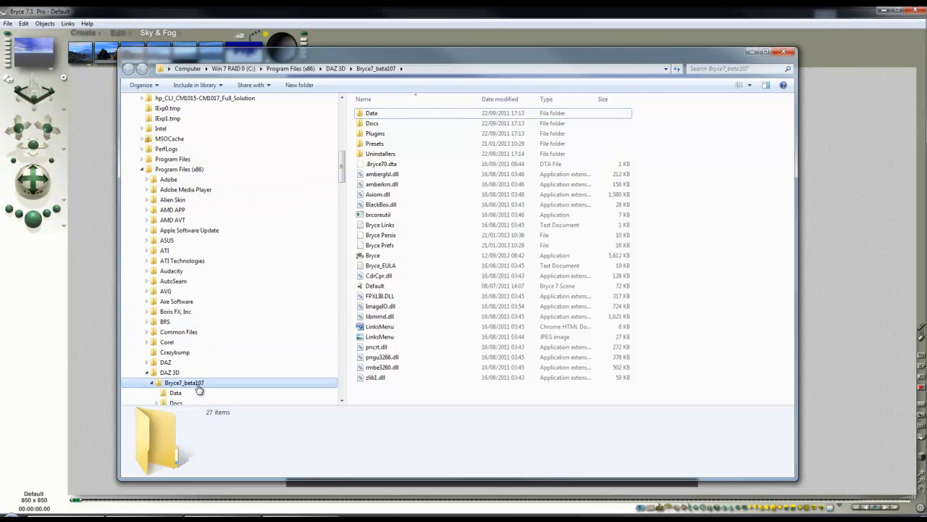
mouse_move(273, 388)
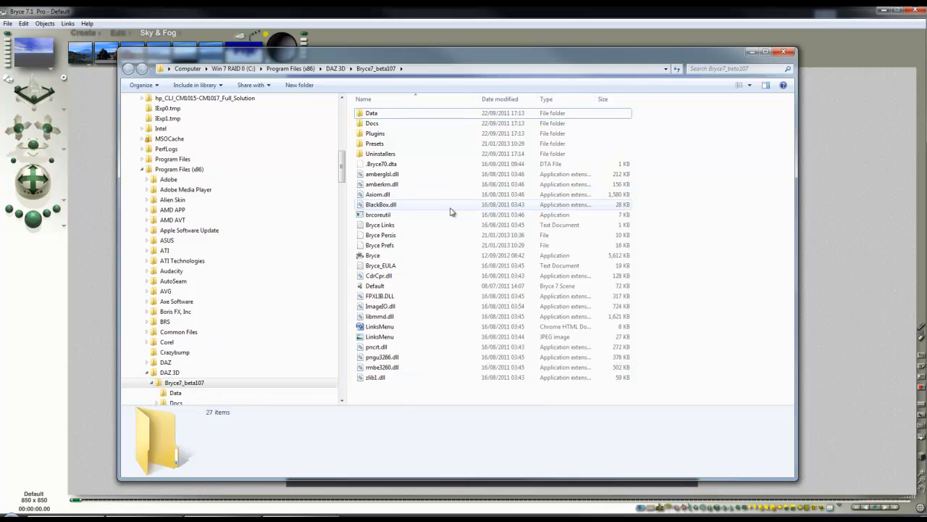
mouse_move(502, 133)
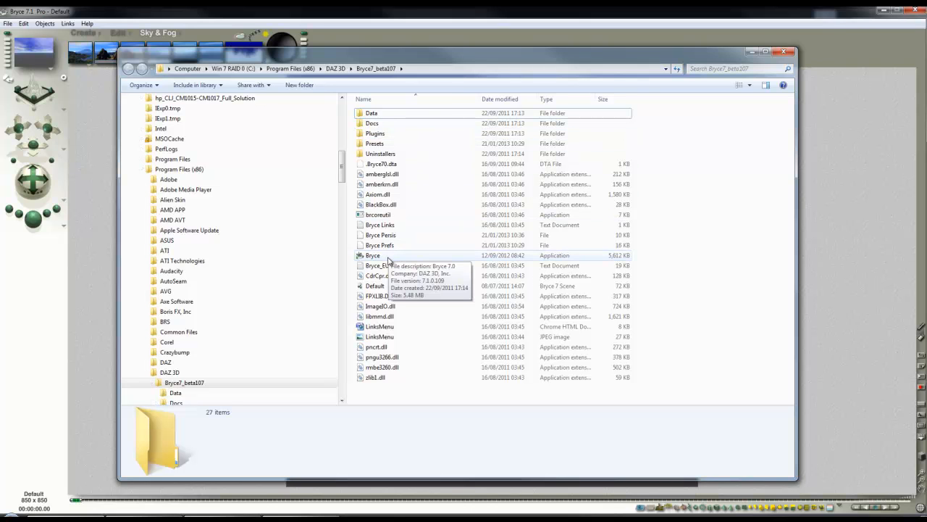
mouse_move(374, 285)
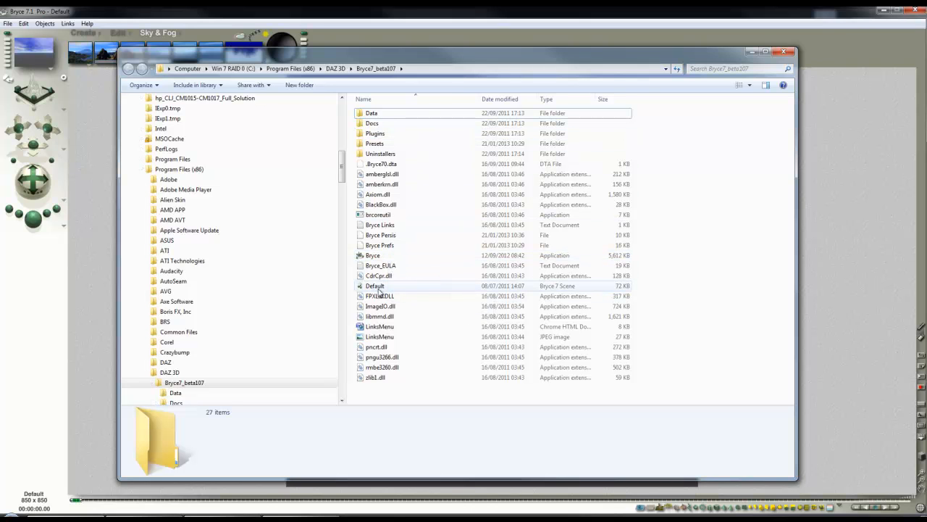
mouse_move(375, 285)
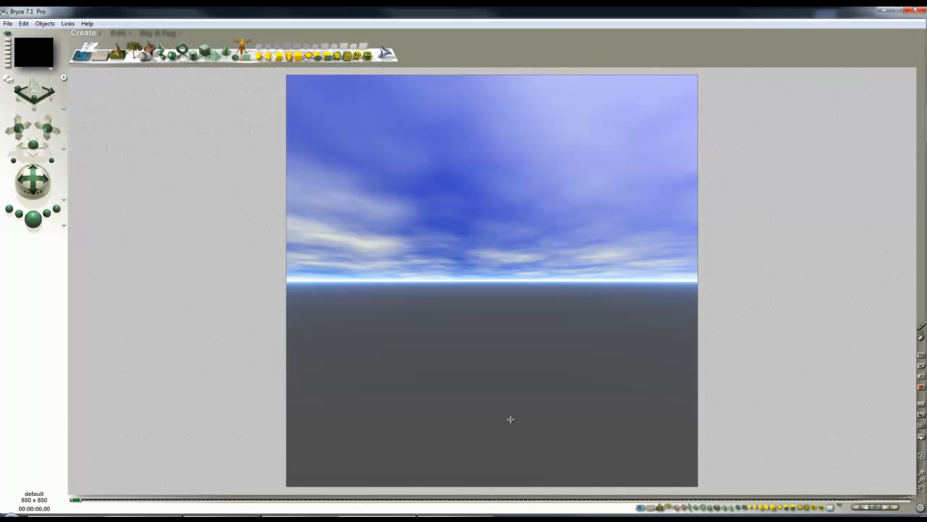
mouse_move(232, 278)
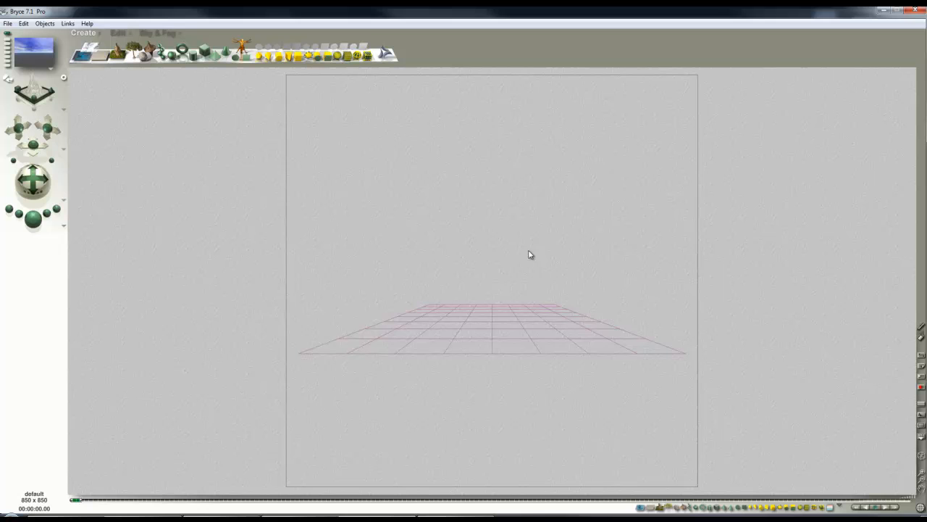
mouse_move(528, 250)
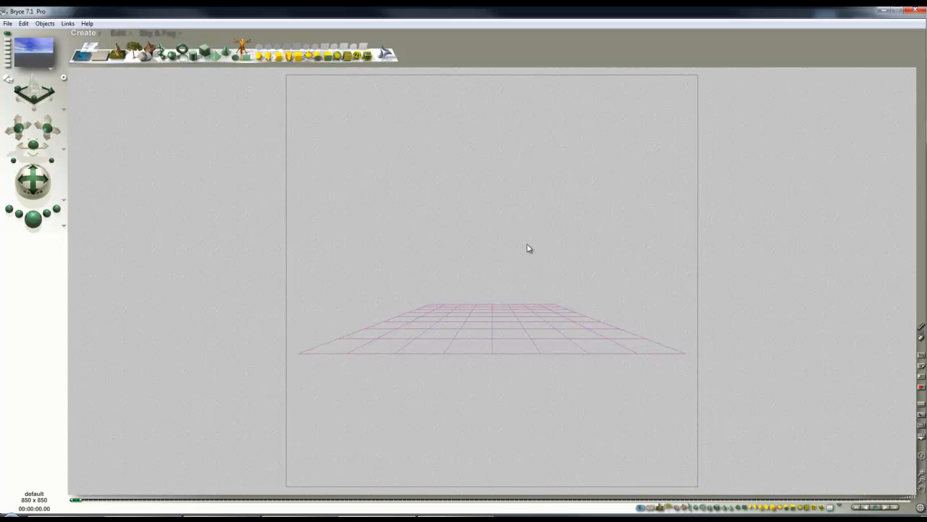
mouse_move(206, 145)
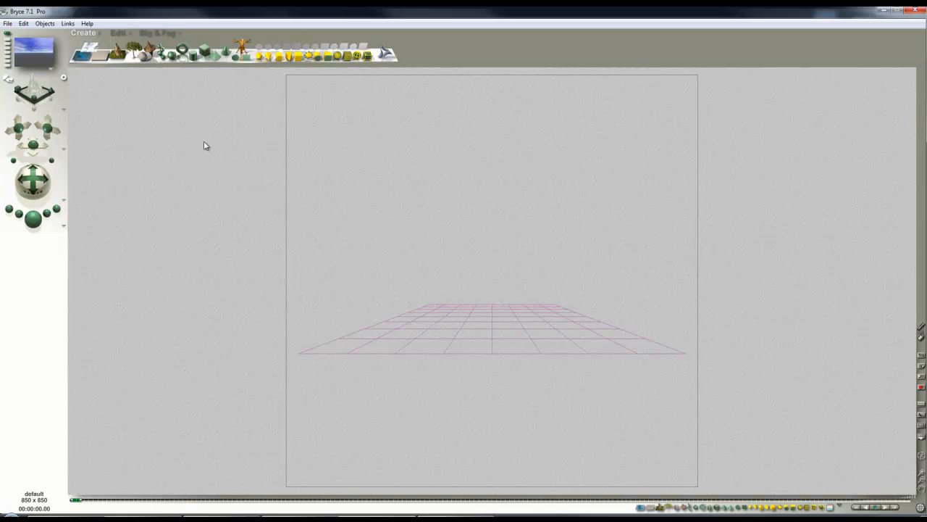
mouse_move(215, 188)
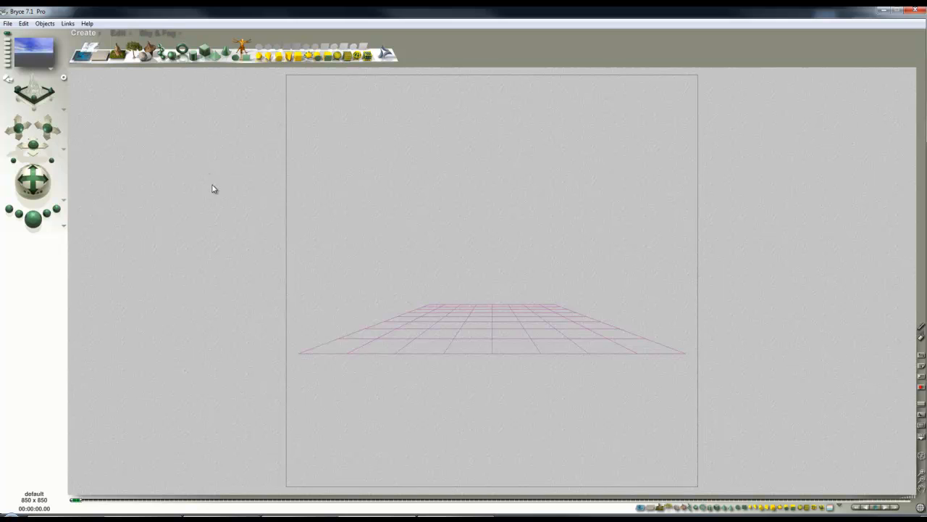
mouse_move(176, 197)
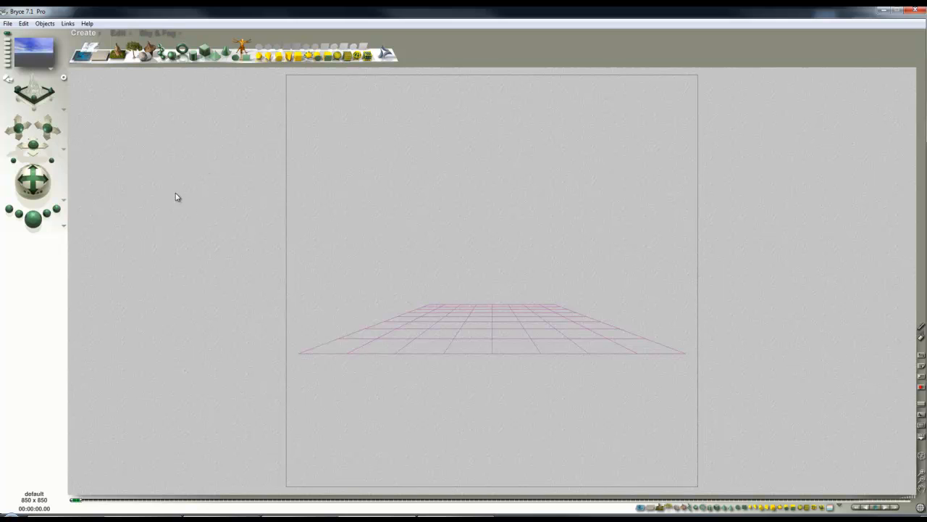
mouse_move(151, 161)
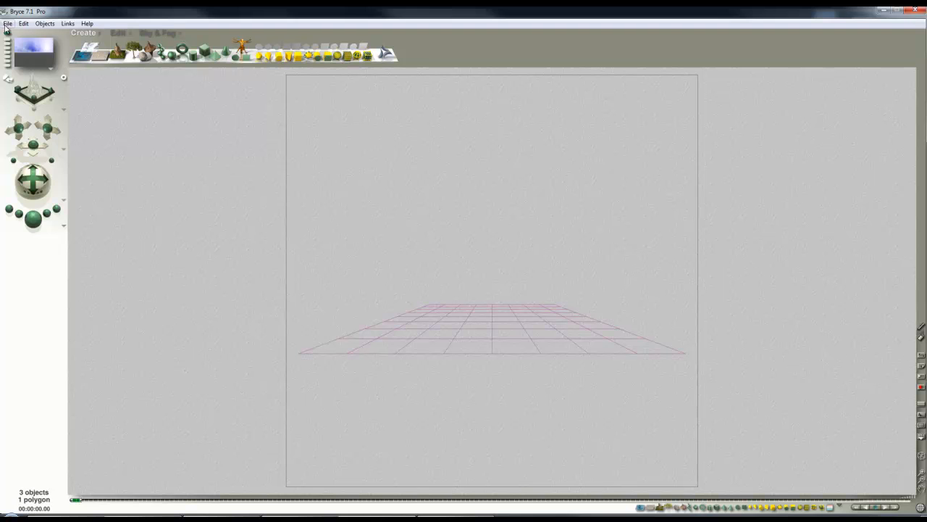
Step: Widen the document to 1700 × 523 with constrained proportions and save it as a Bryce scene
click(8, 23)
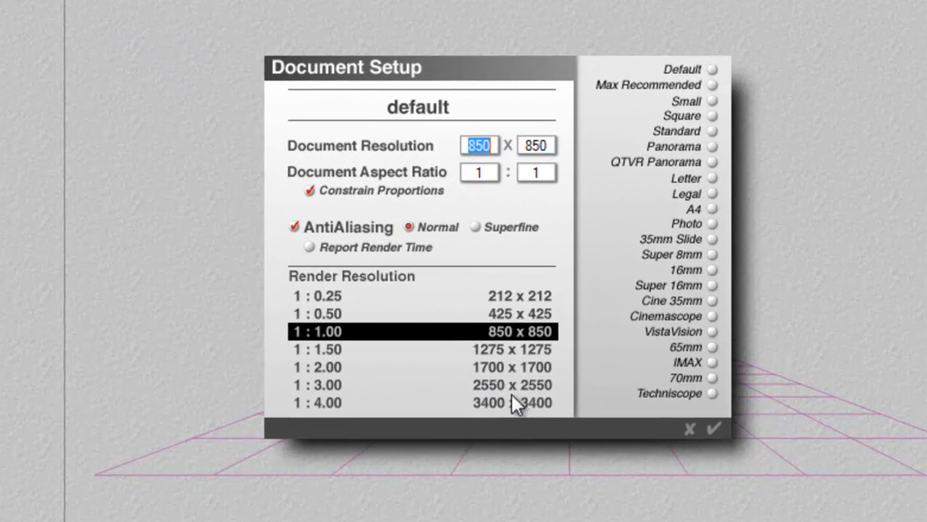
text(4000)
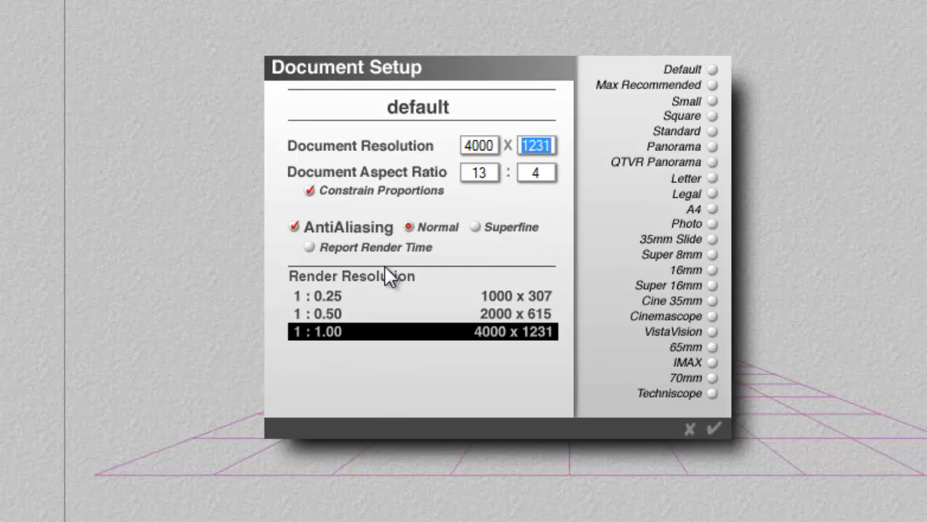
mouse_move(404, 261)
text(170)
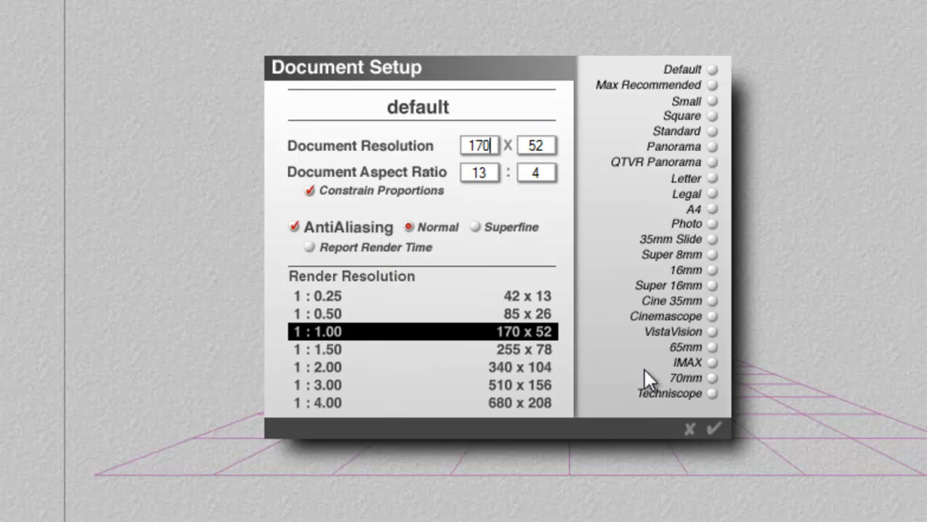
click(716, 428)
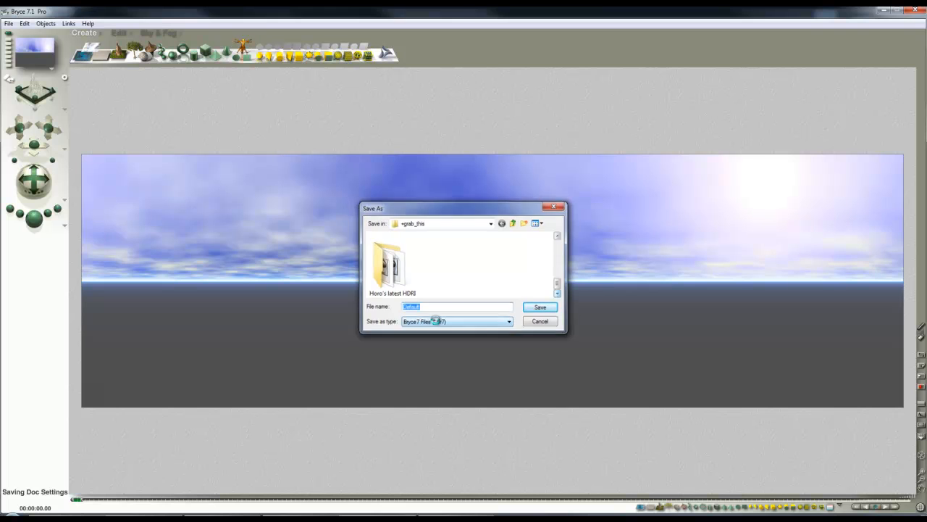
click(539, 307)
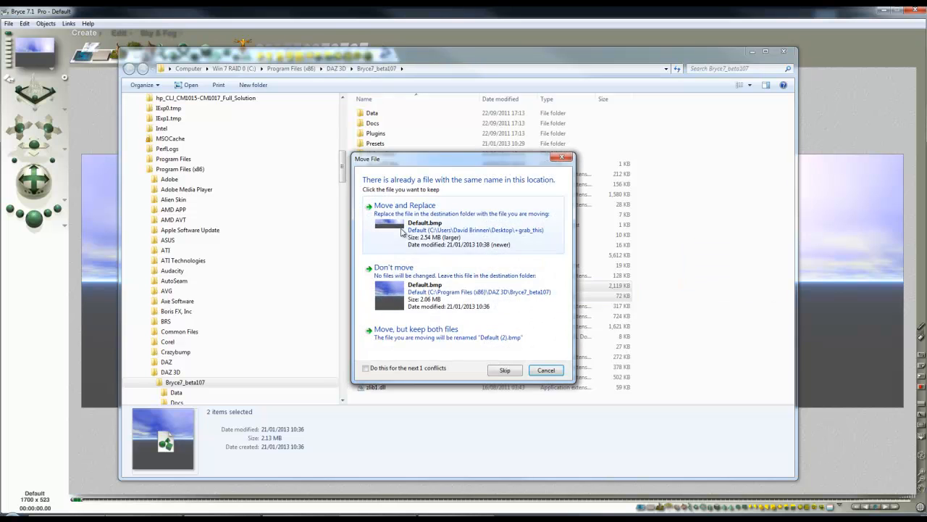
Step: Replace the install folder's Default.br7 and Default.bmp with the new panoramic versions
click(404, 206)
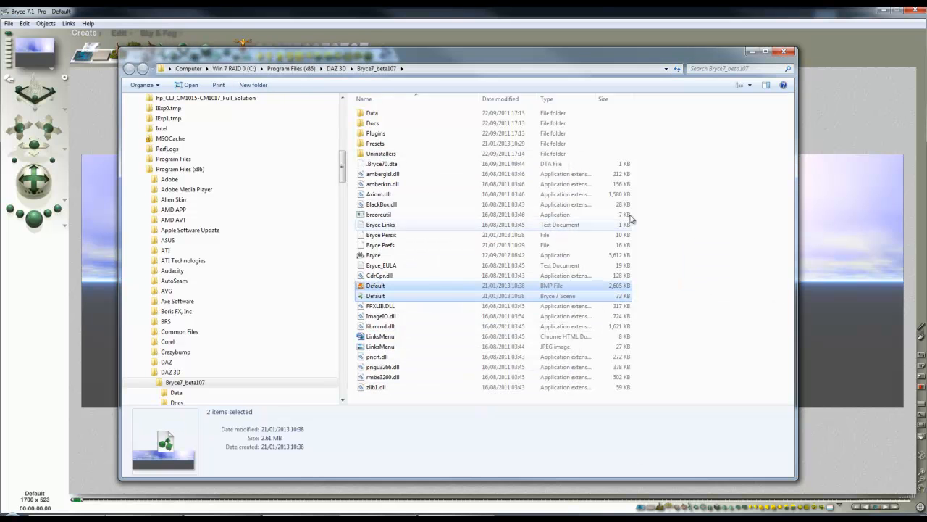
click(784, 52)
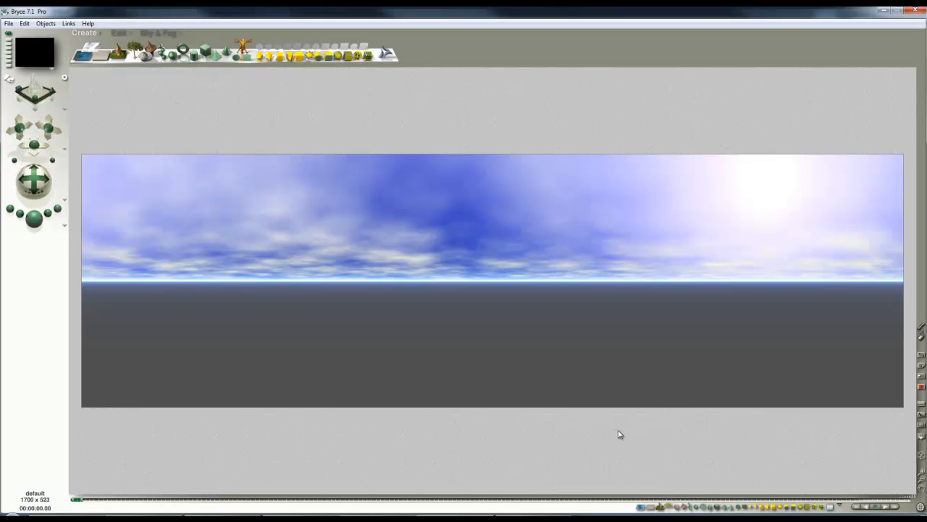
mouse_move(260, 297)
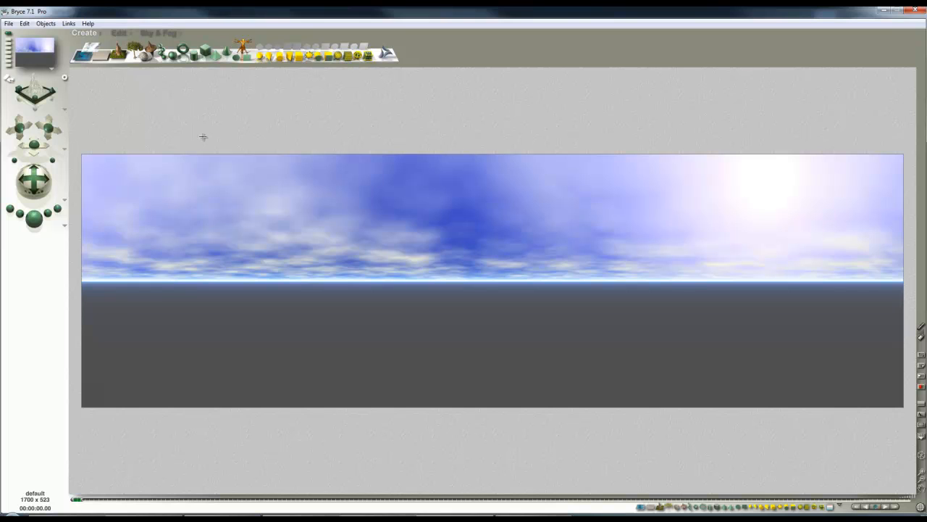
Step: Relaunch Bryce onto the wide 1700 × 523 scene and show the Sky & Fog palette
click(858, 504)
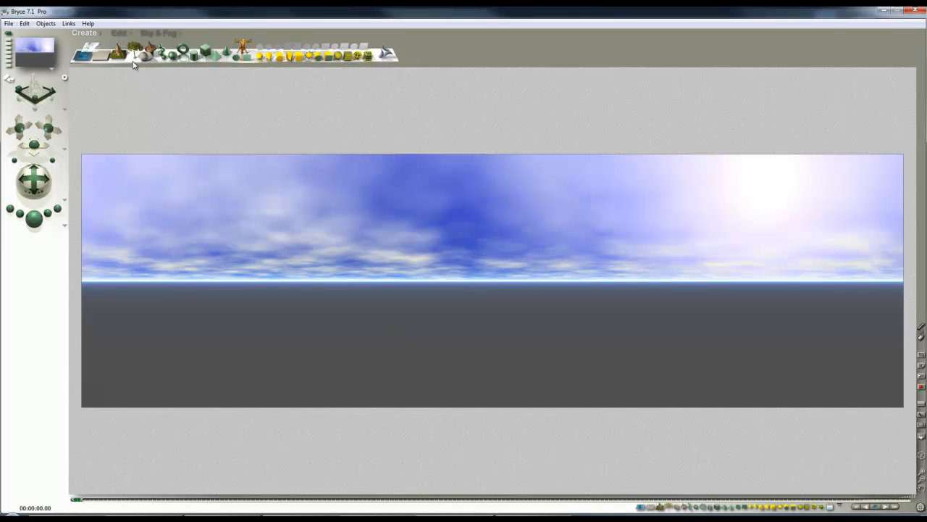
mouse_move(194, 223)
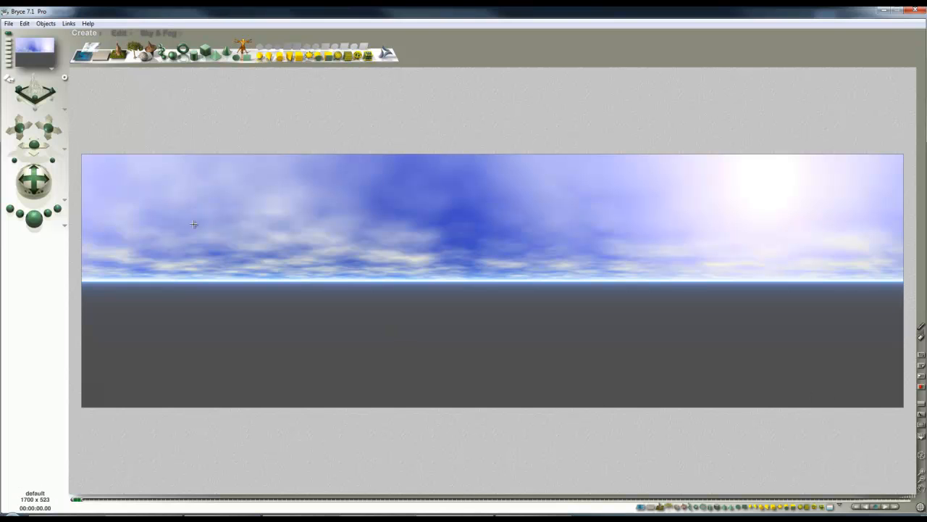
click(158, 31)
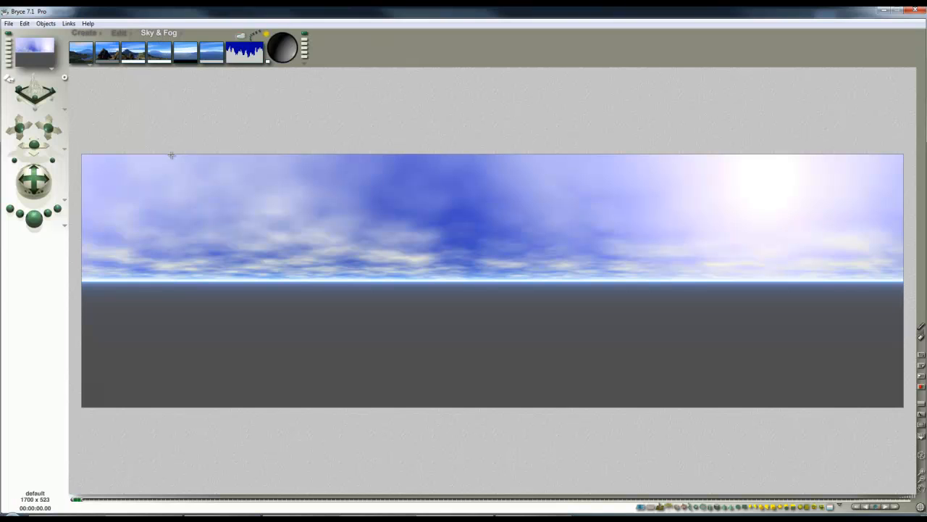
mouse_move(171, 105)
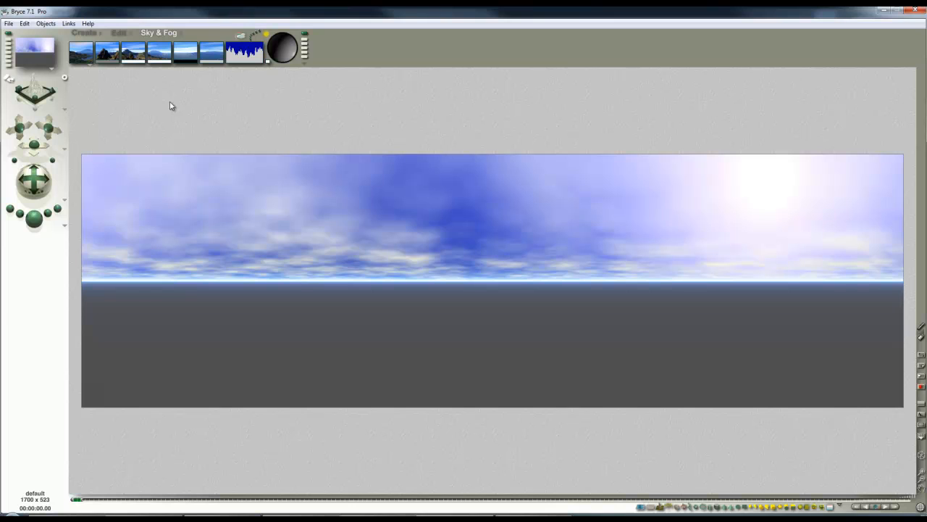
mouse_move(165, 101)
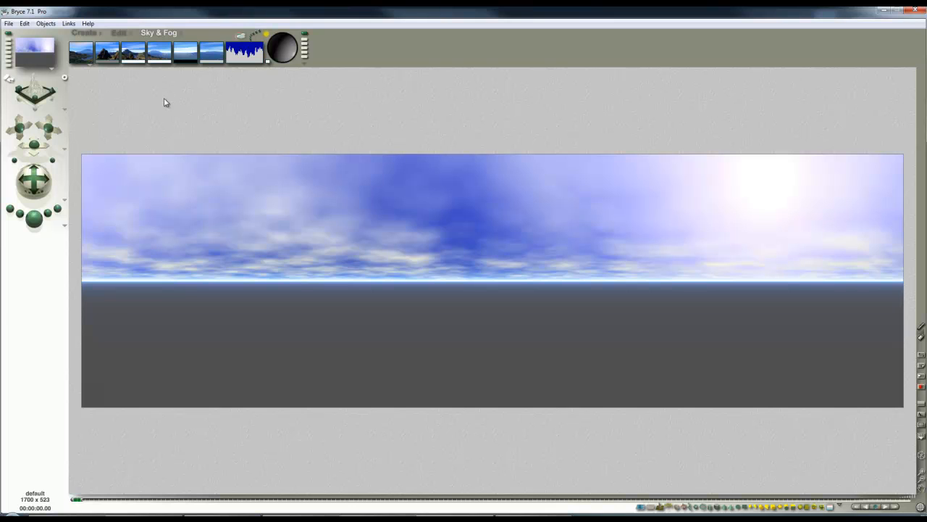
mouse_move(321, 80)
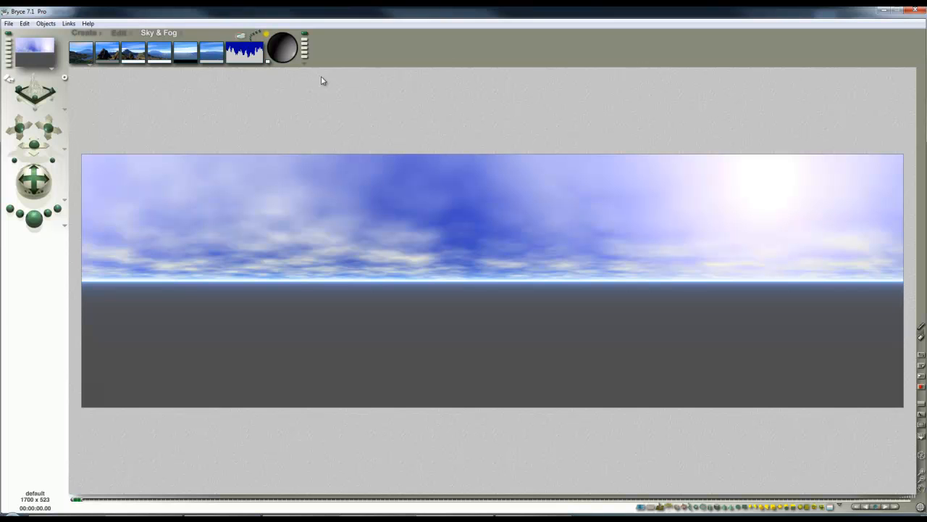
mouse_move(403, 101)
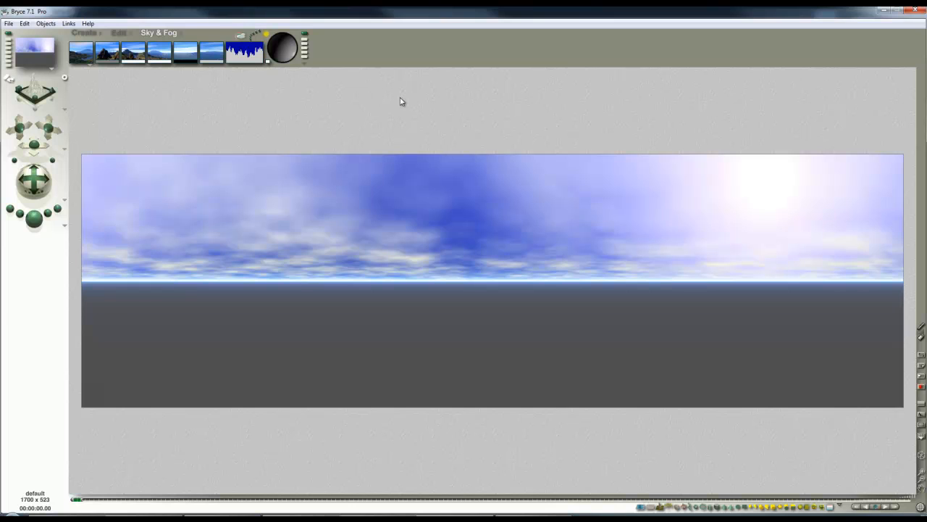
mouse_move(368, 152)
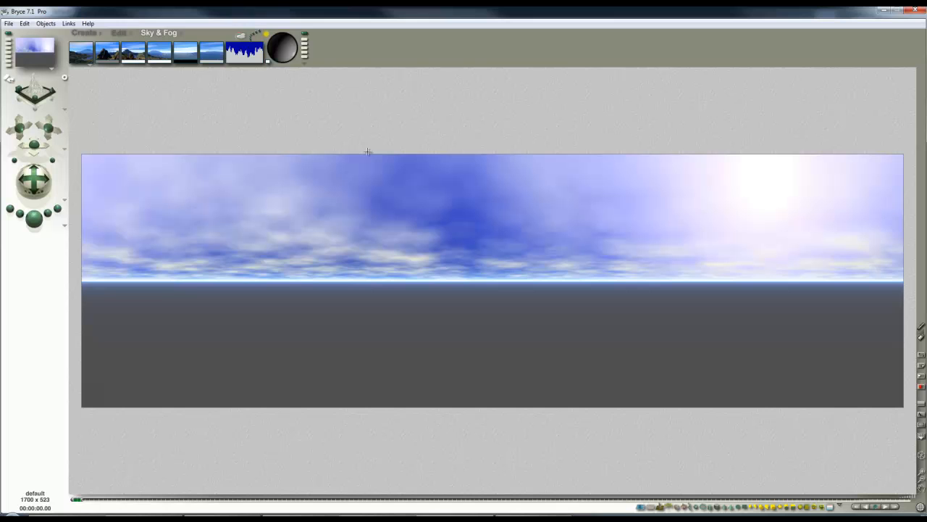
mouse_move(404, 118)
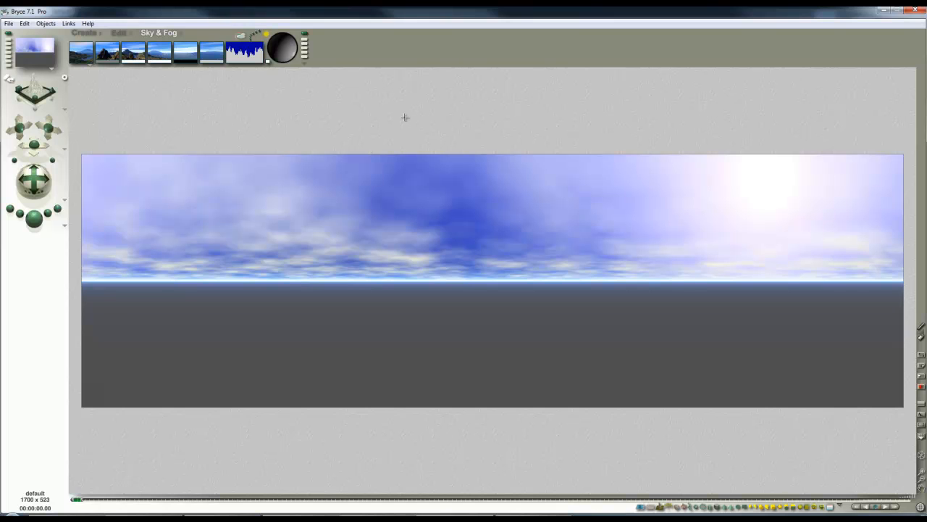